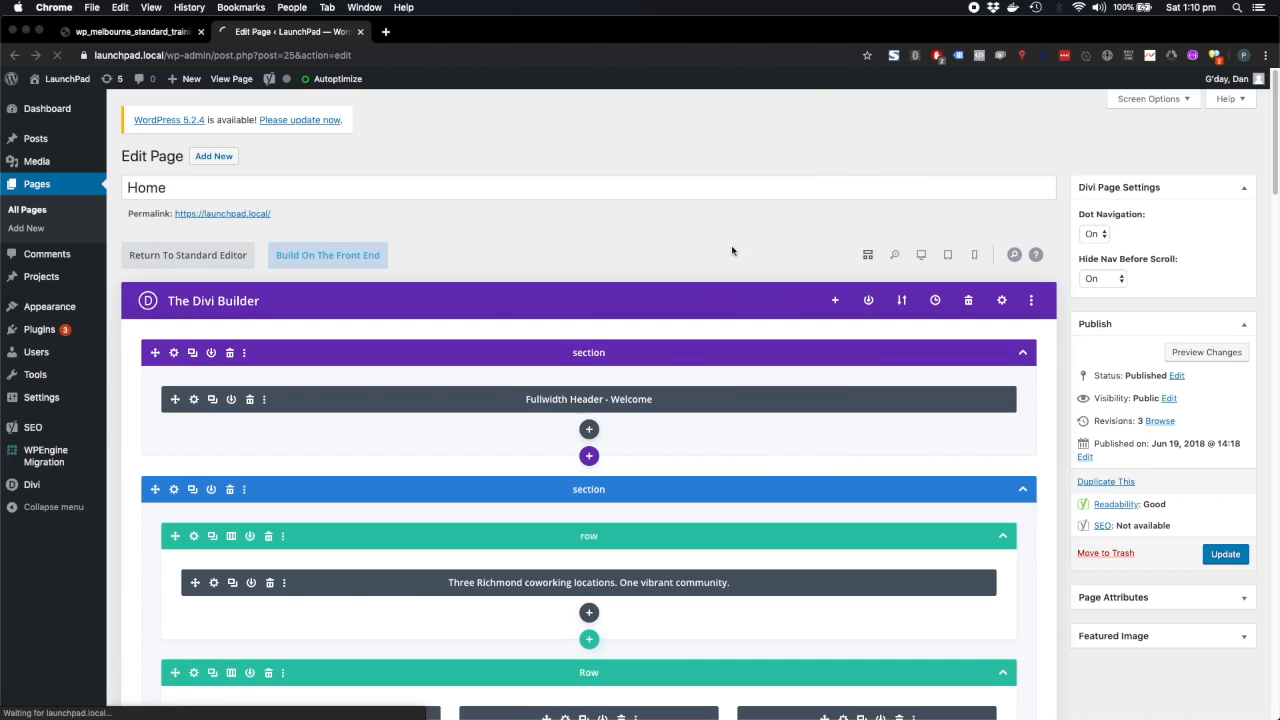
Open Appearance > Themes and scroll to the active LaunchPad Child theme
click(49, 259)
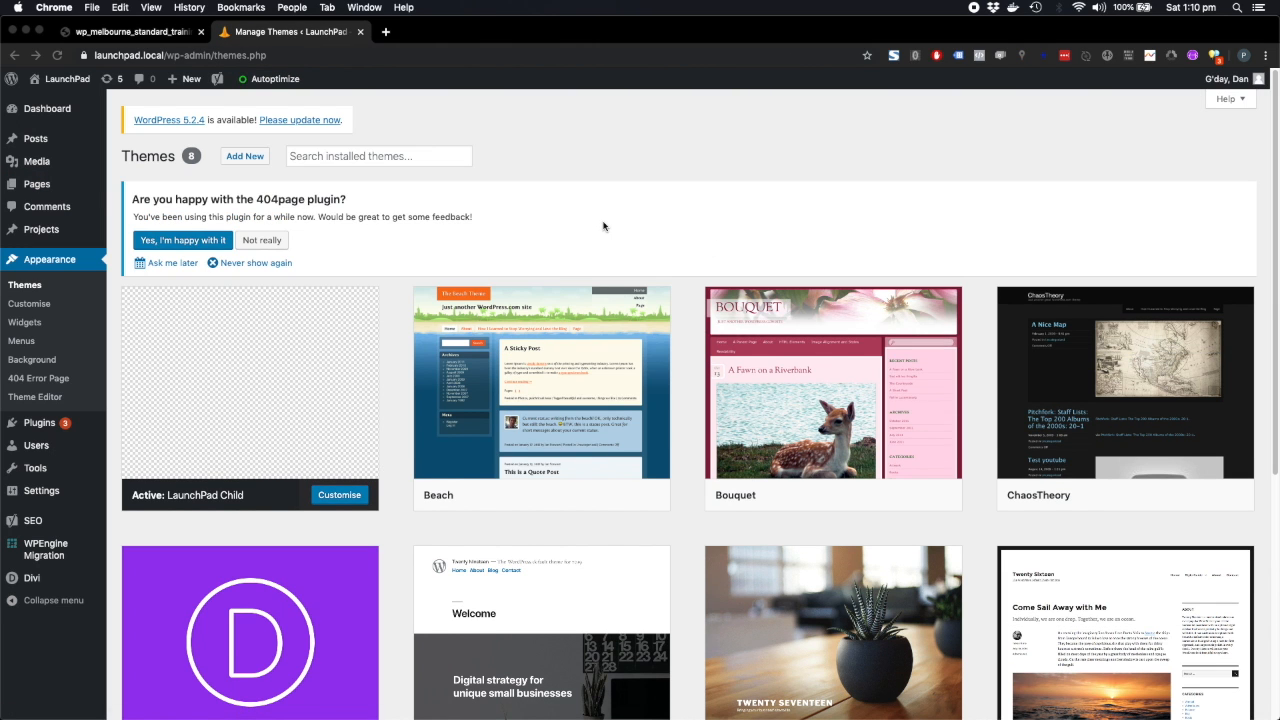
scroll(down, 3)
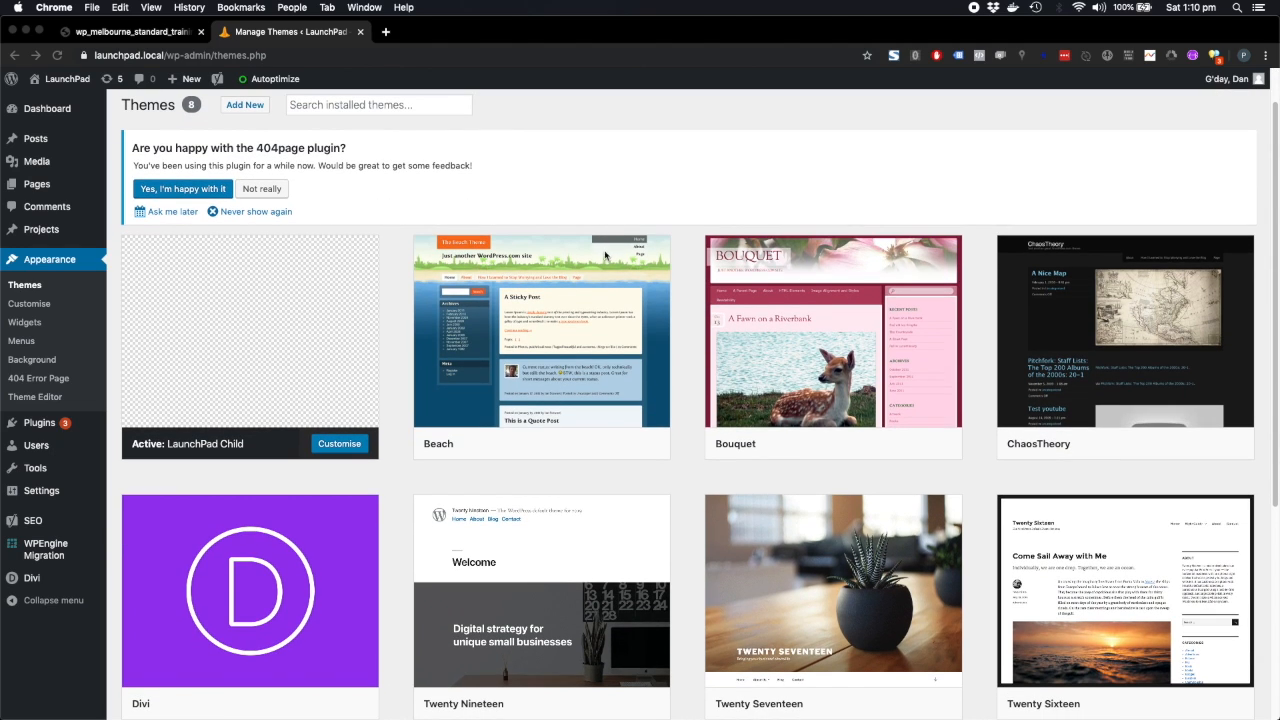
scroll(down, 3)
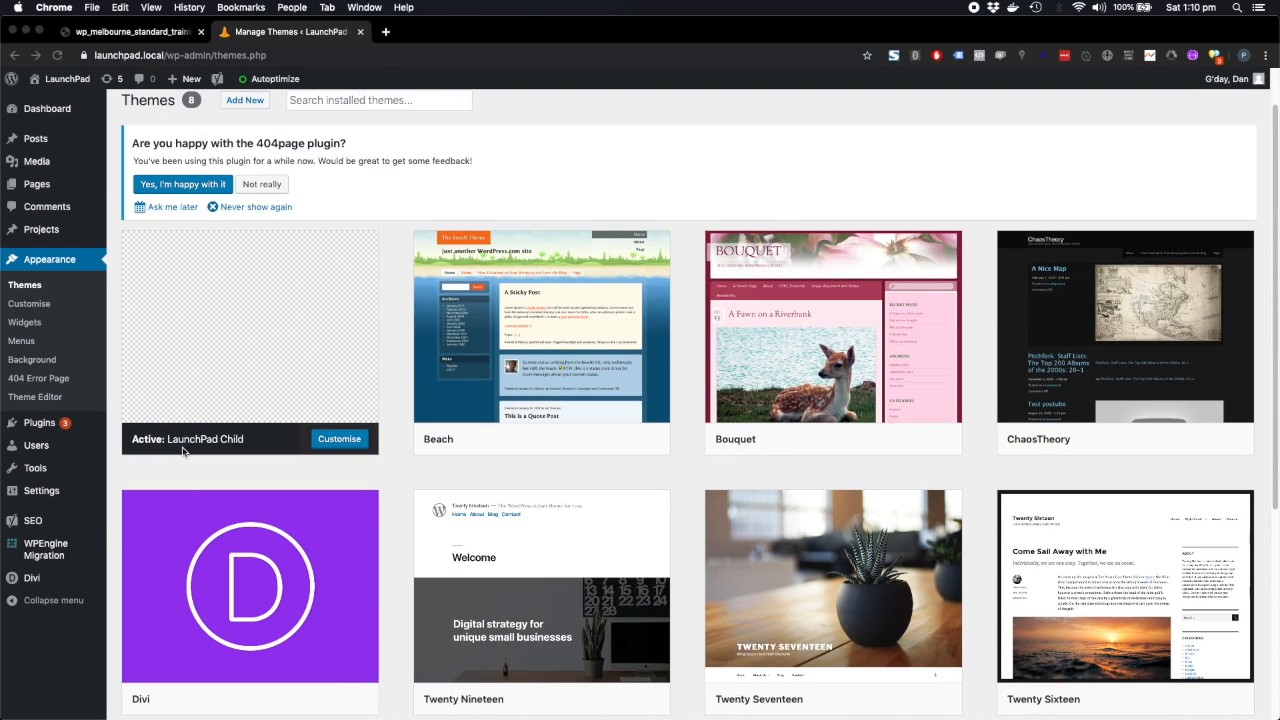
mouse_move(249, 448)
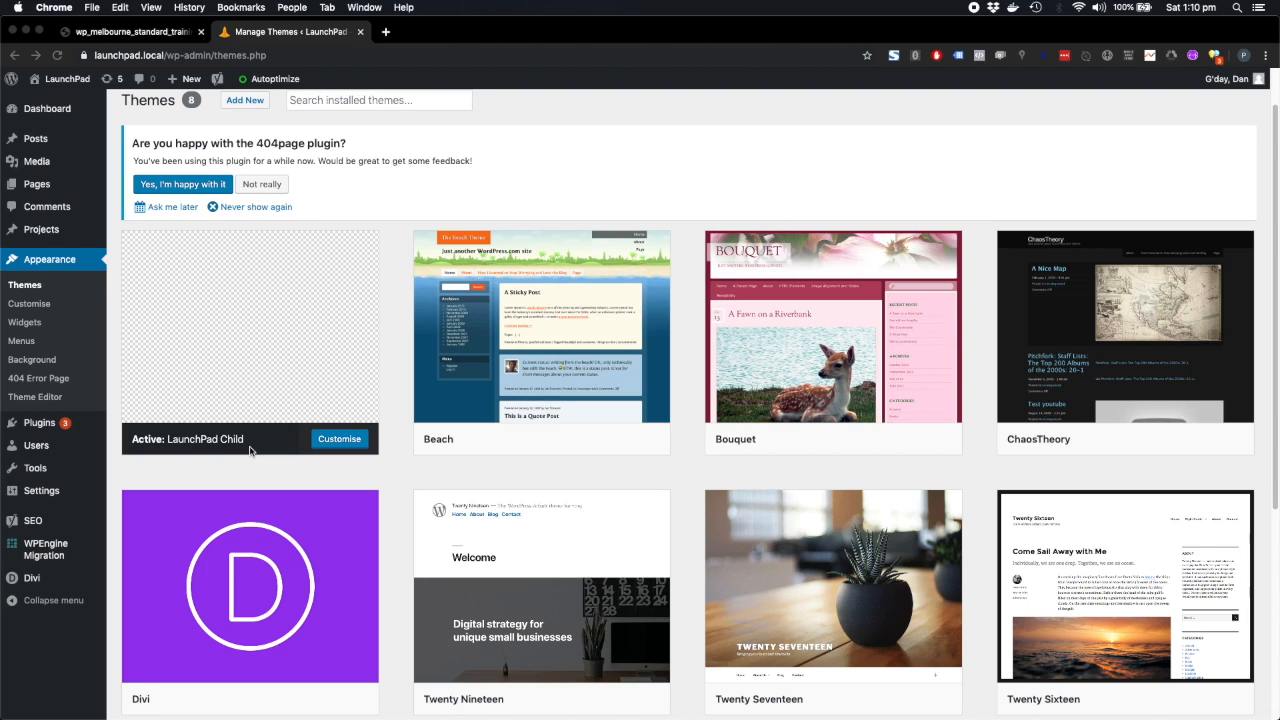
scroll(down, 3)
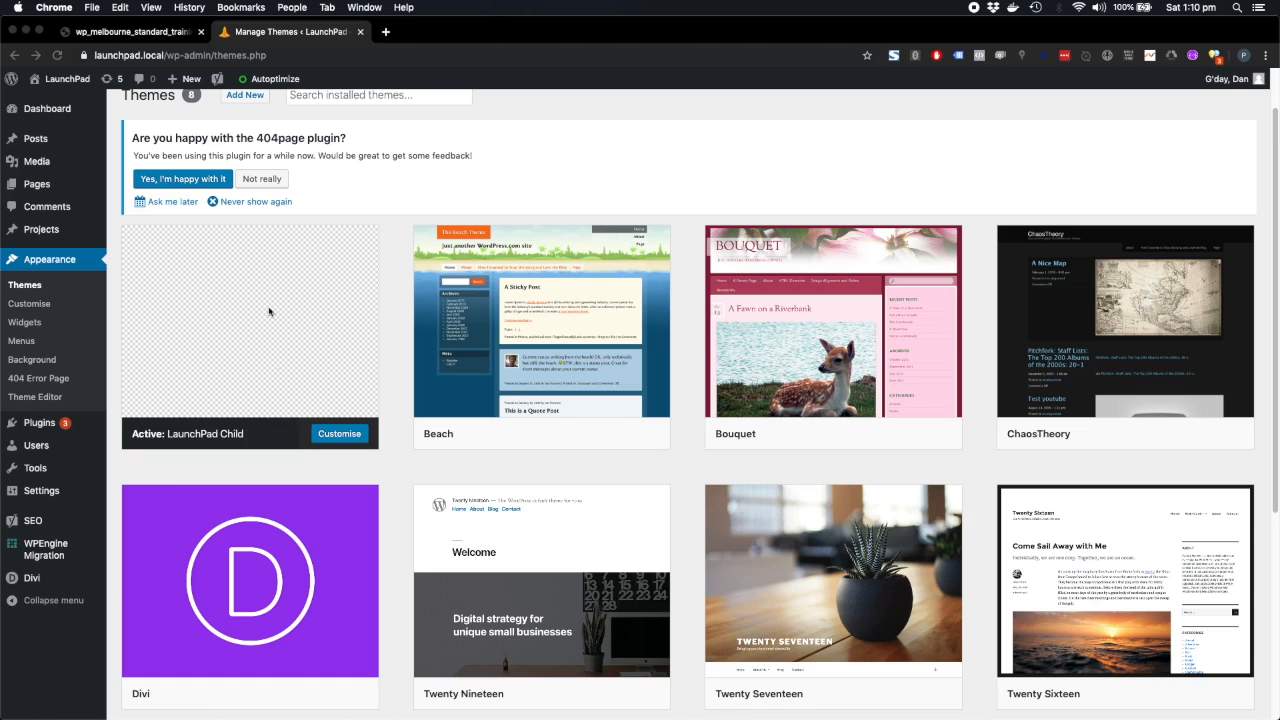
mouse_move(292, 442)
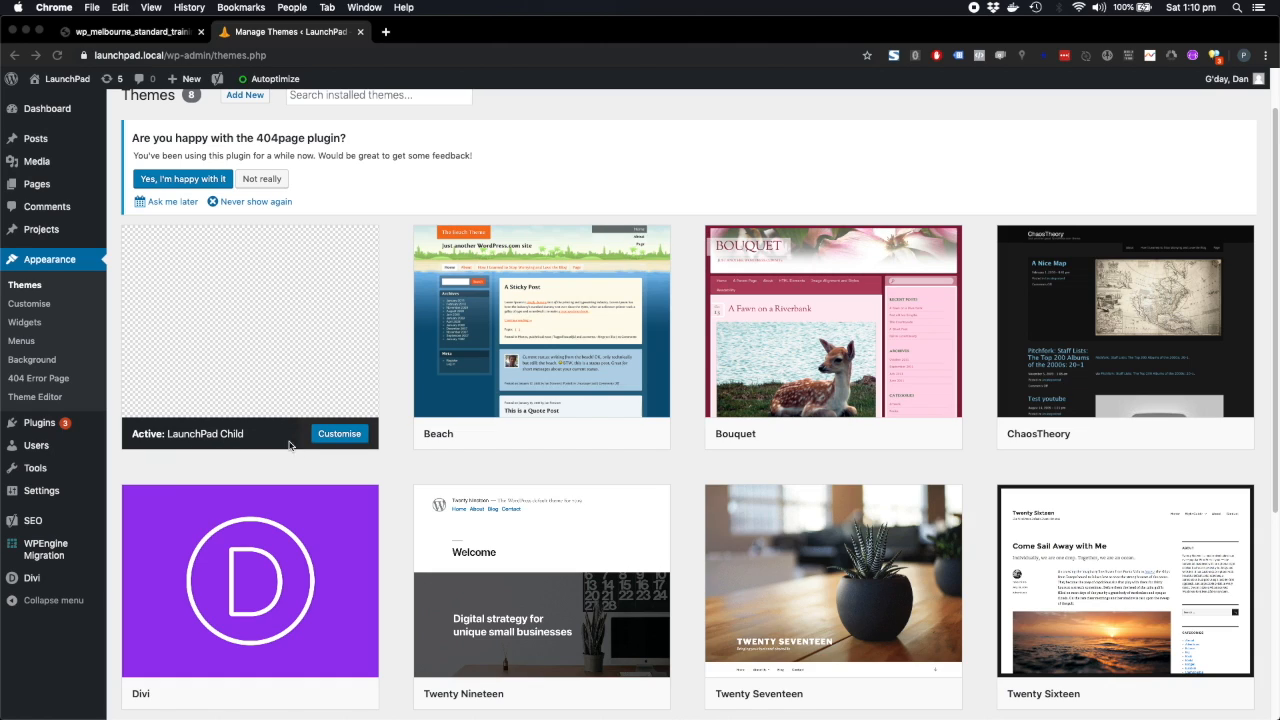
mouse_move(216, 444)
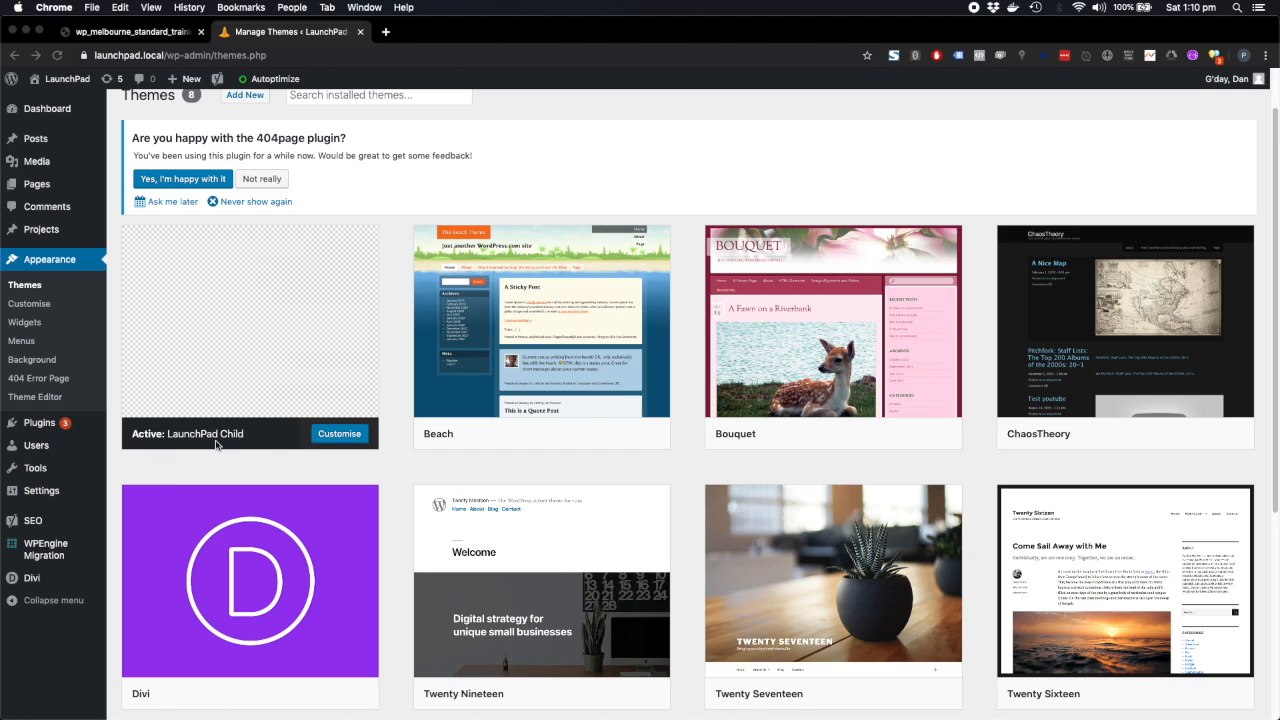
mouse_move(238, 447)
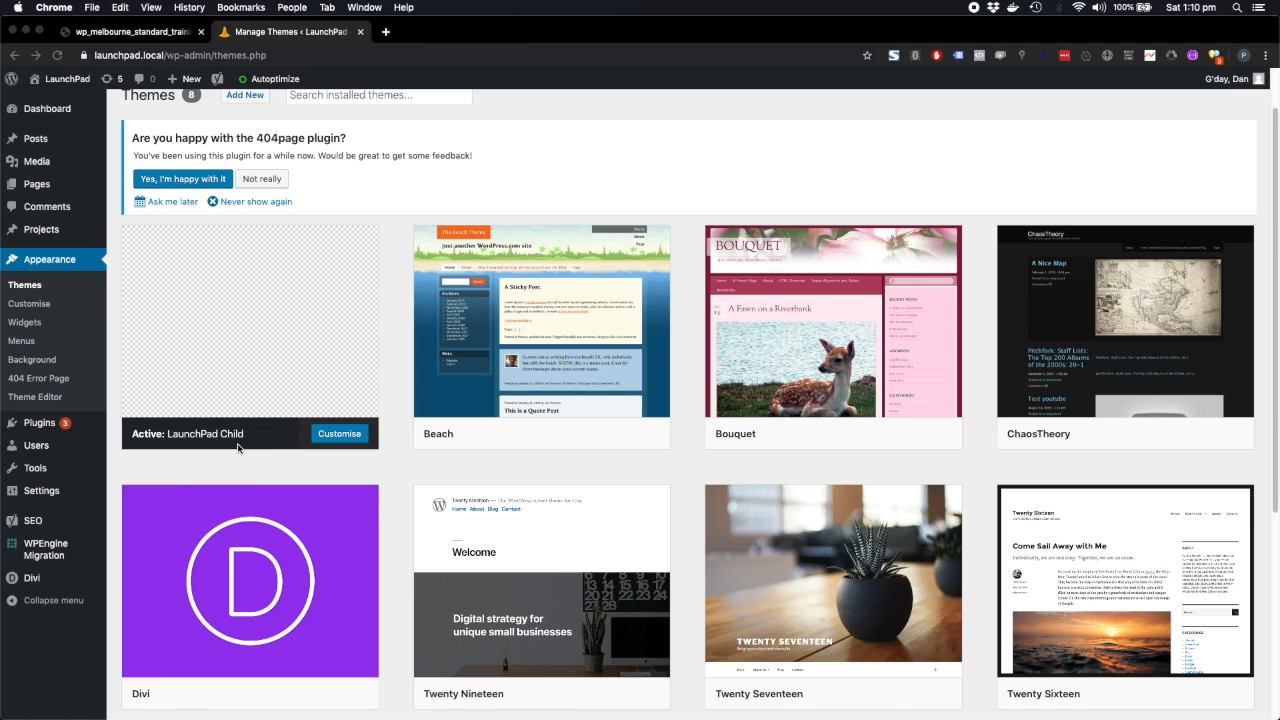
mouse_move(259, 357)
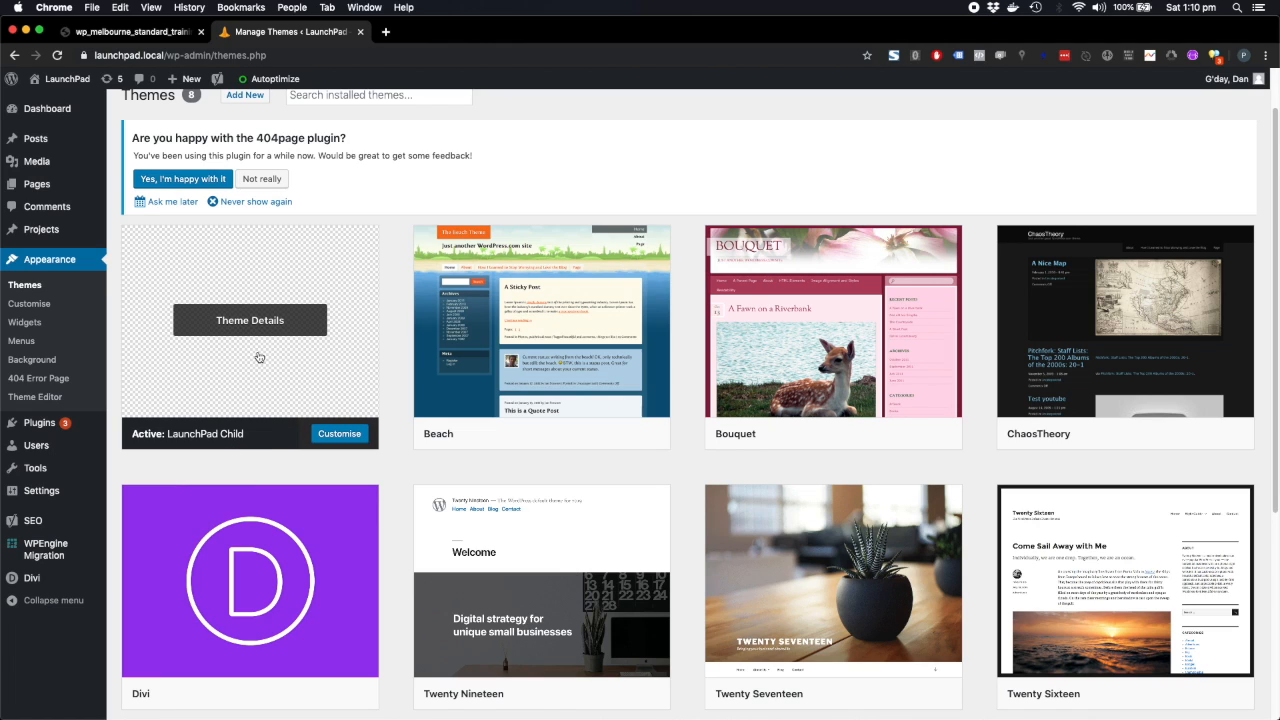
View LaunchPad Child's theme details and highlight the note naming Divi as its parent
click(250, 320)
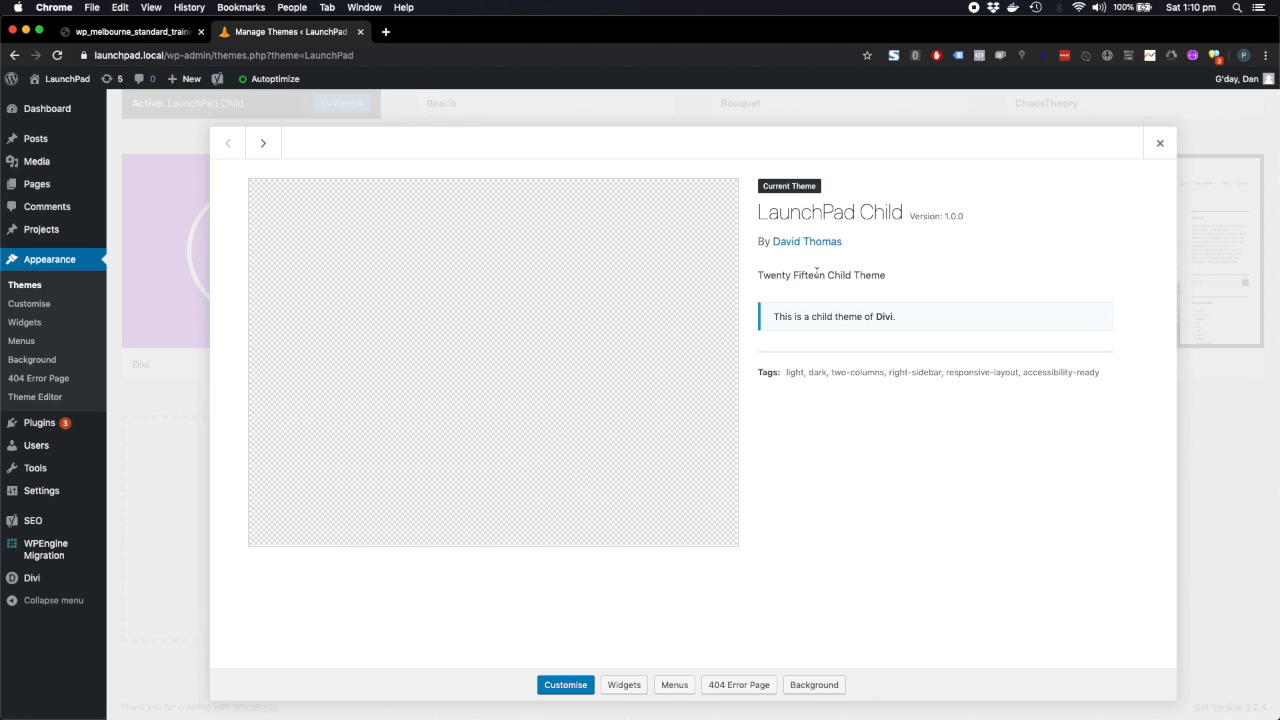
mouse_move(818, 255)
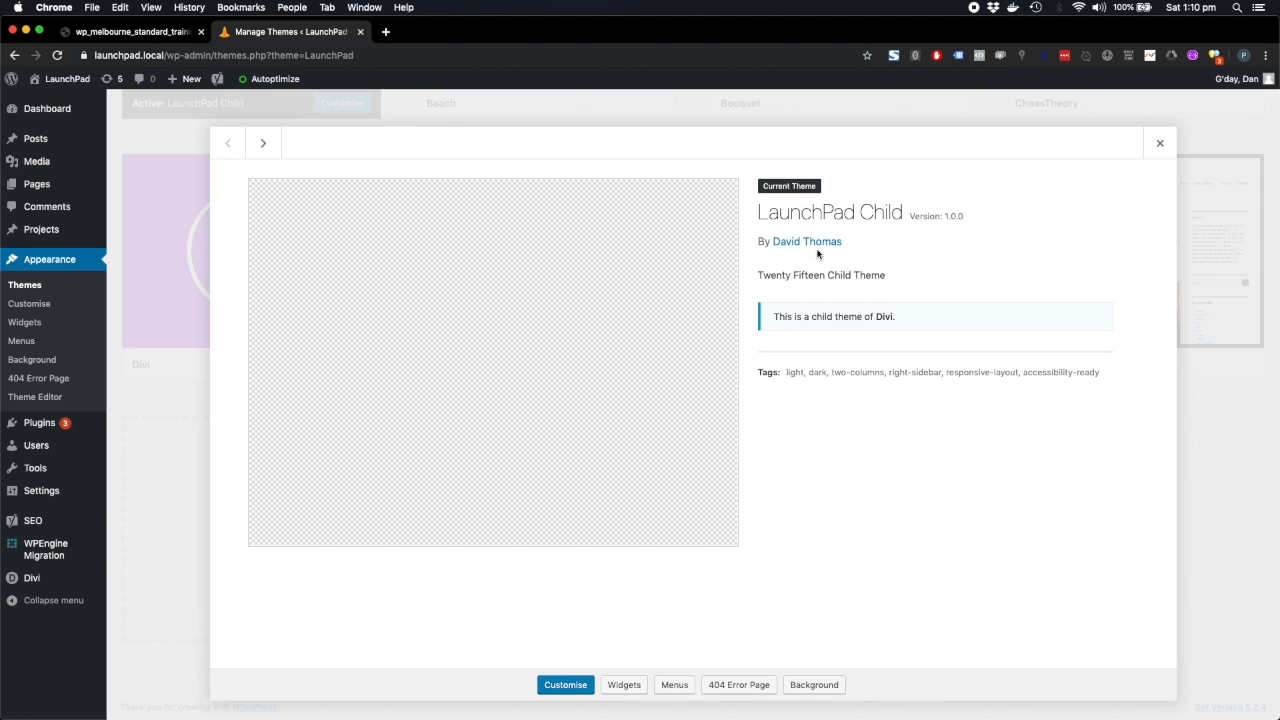
mouse_move(836, 338)
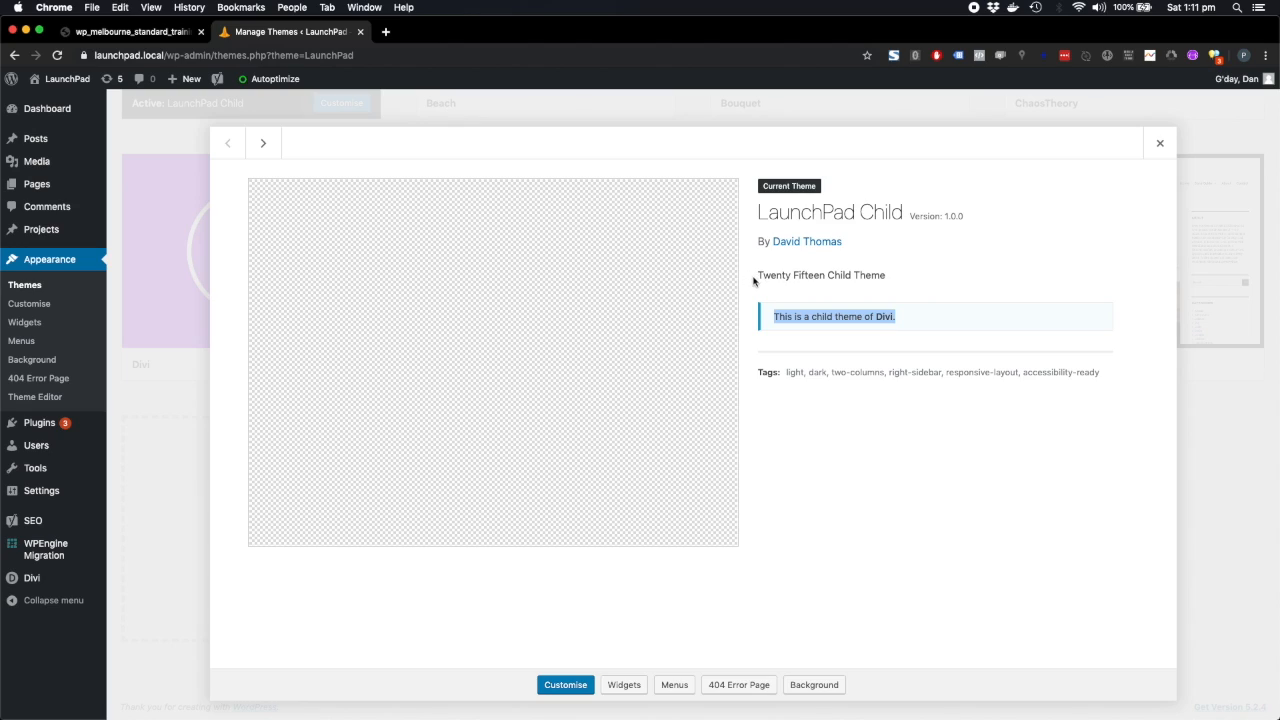
double_click(791, 275)
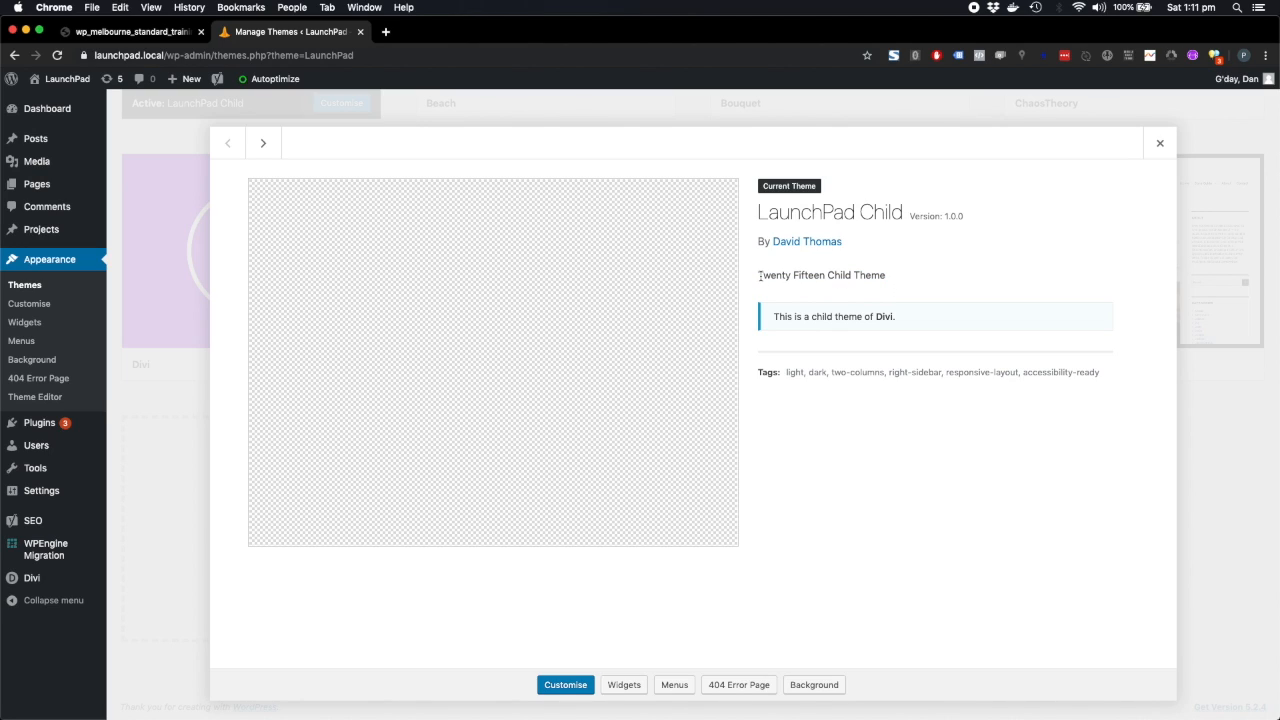
double_click(790, 275)
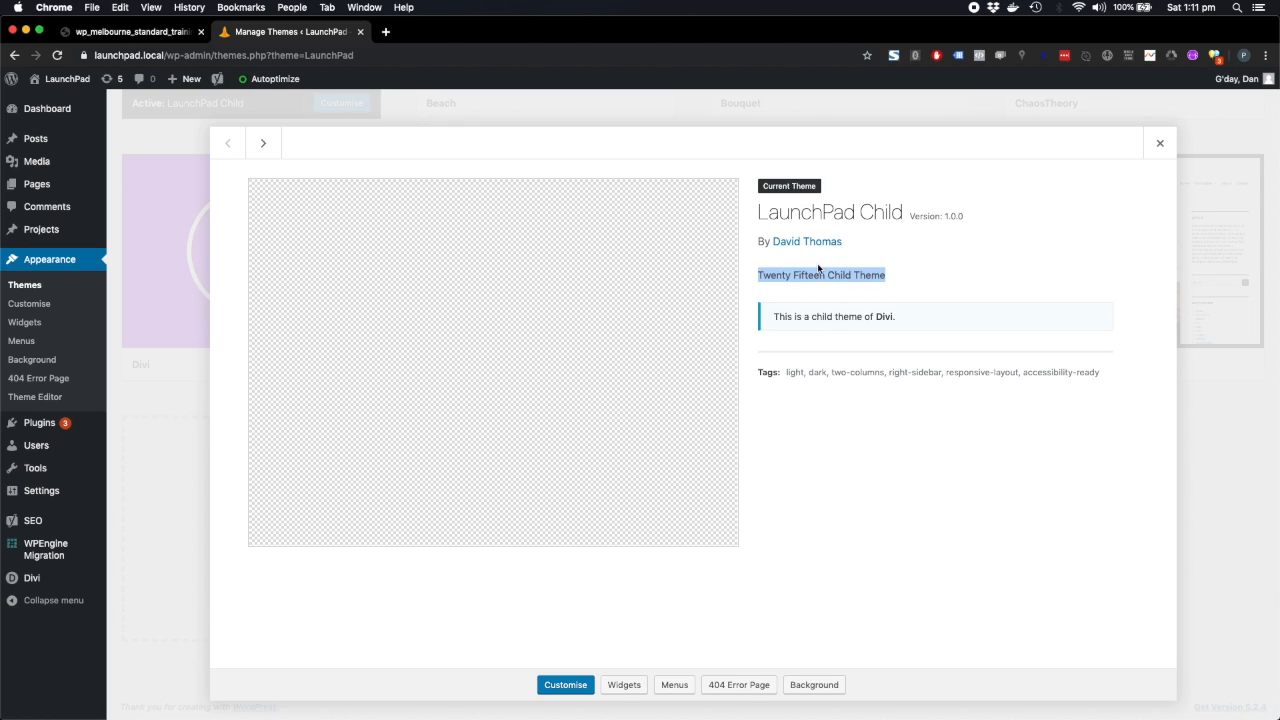
mouse_move(865, 277)
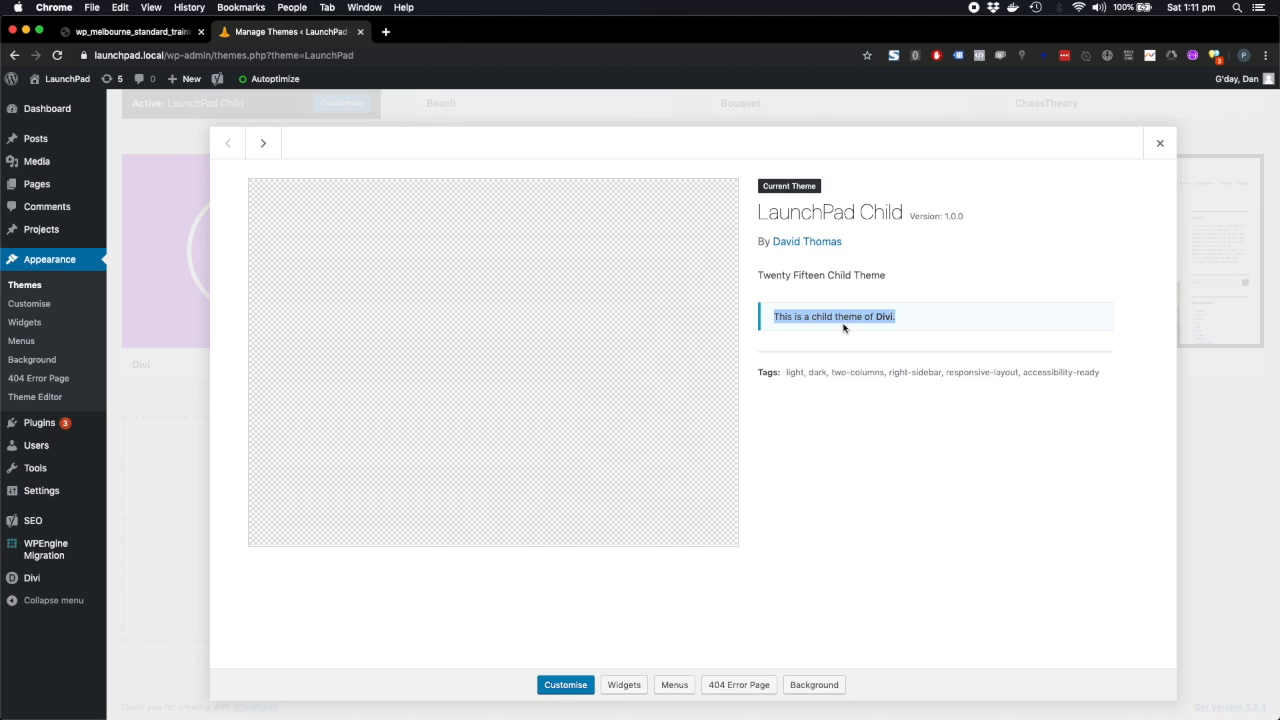
click(893, 316)
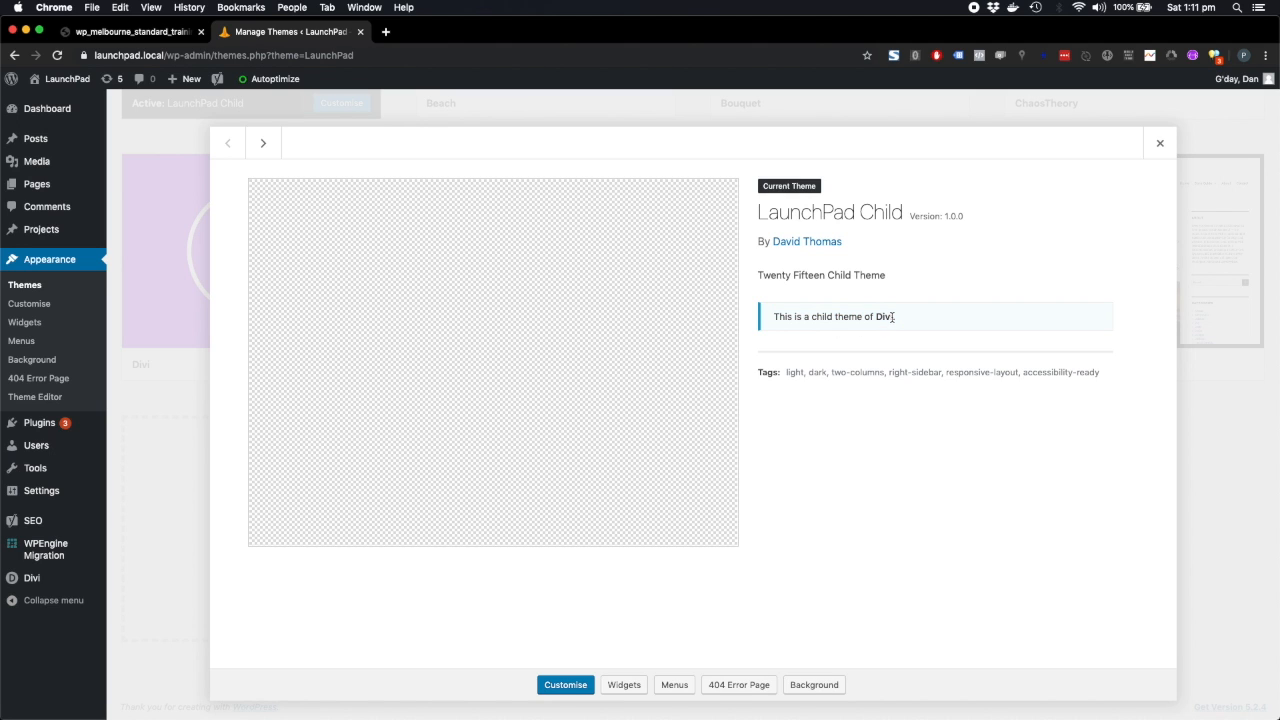
double_click(884, 316)
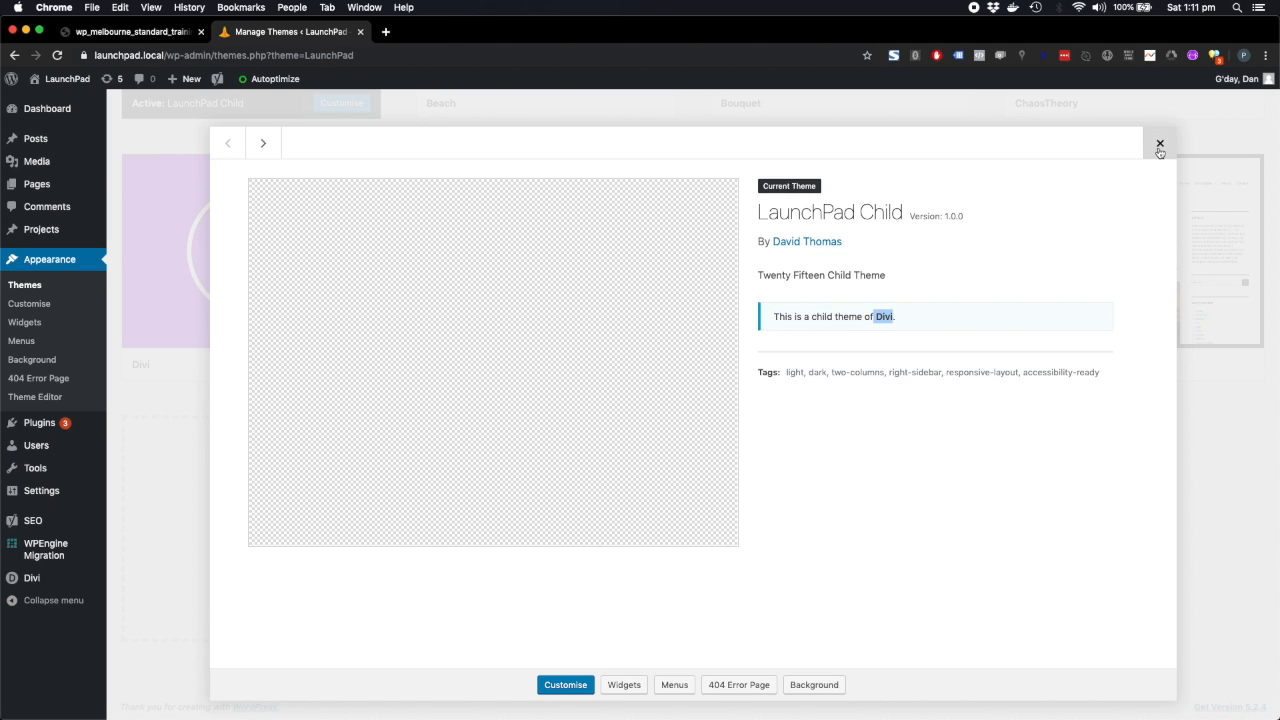
Switch to the Divi theme's details (version 3.29.2) and follow the Elegant Themes author link
click(1160, 142)
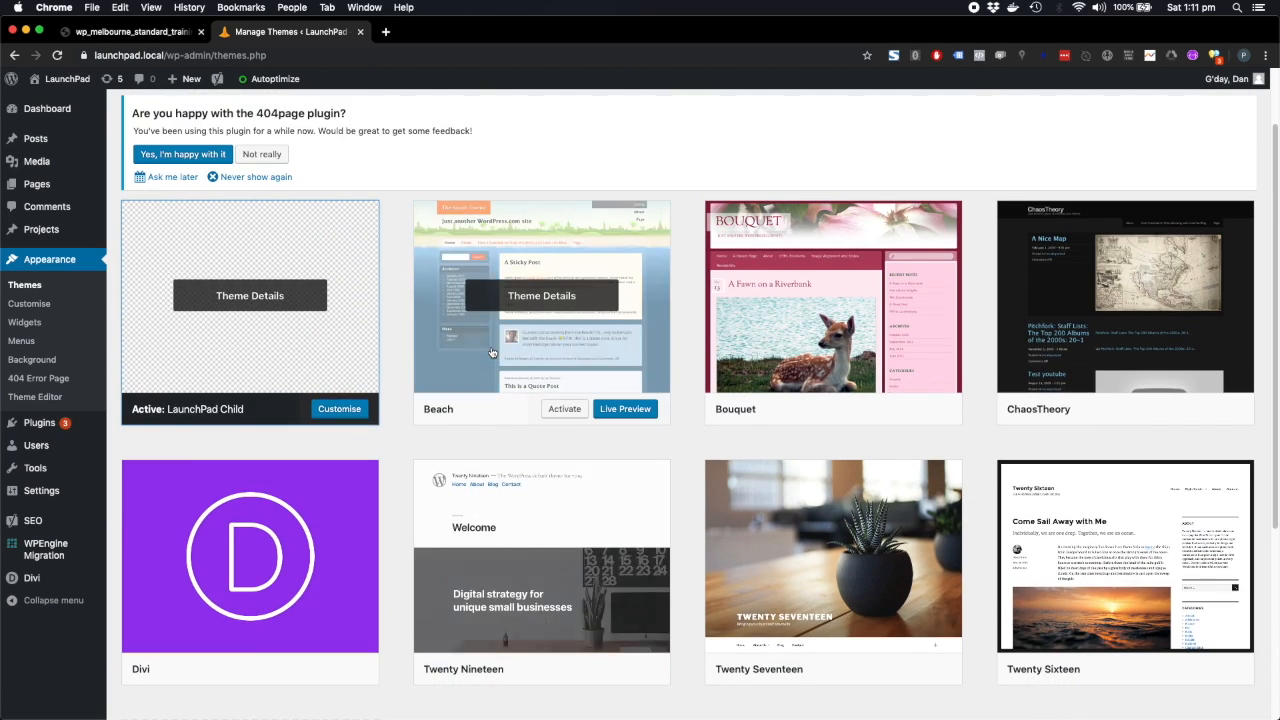
scroll(down, 3)
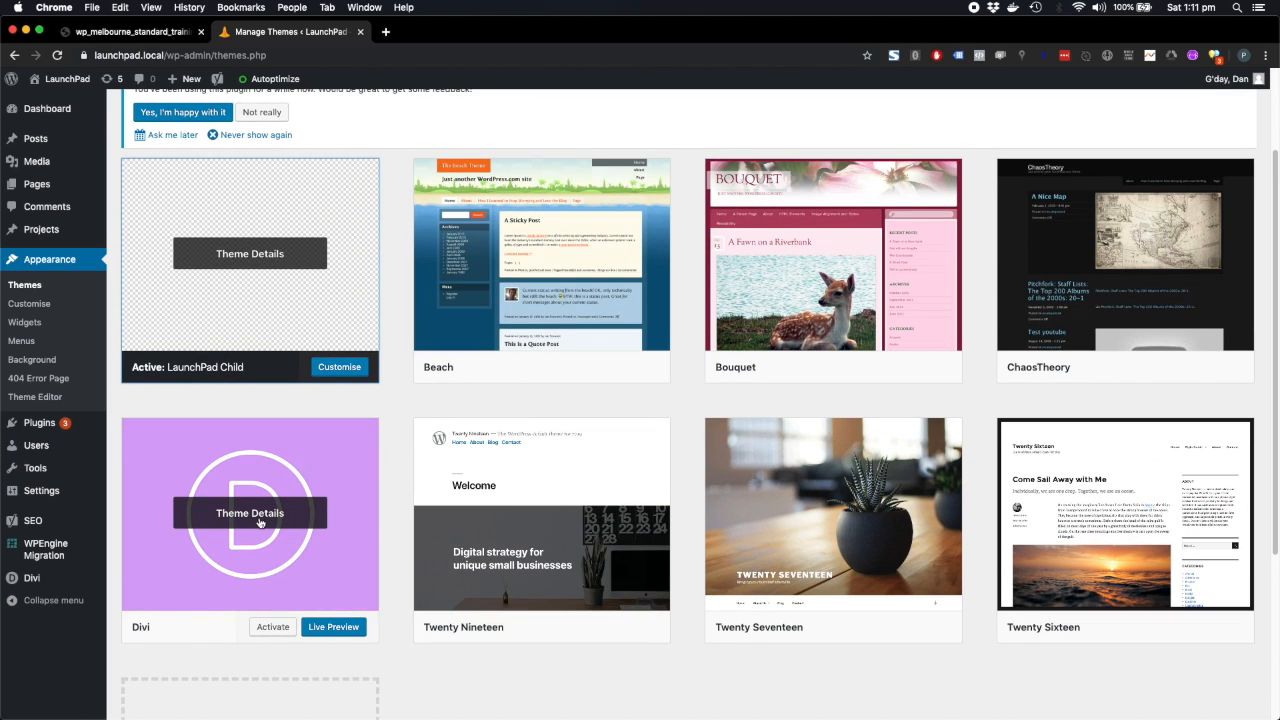
click(250, 513)
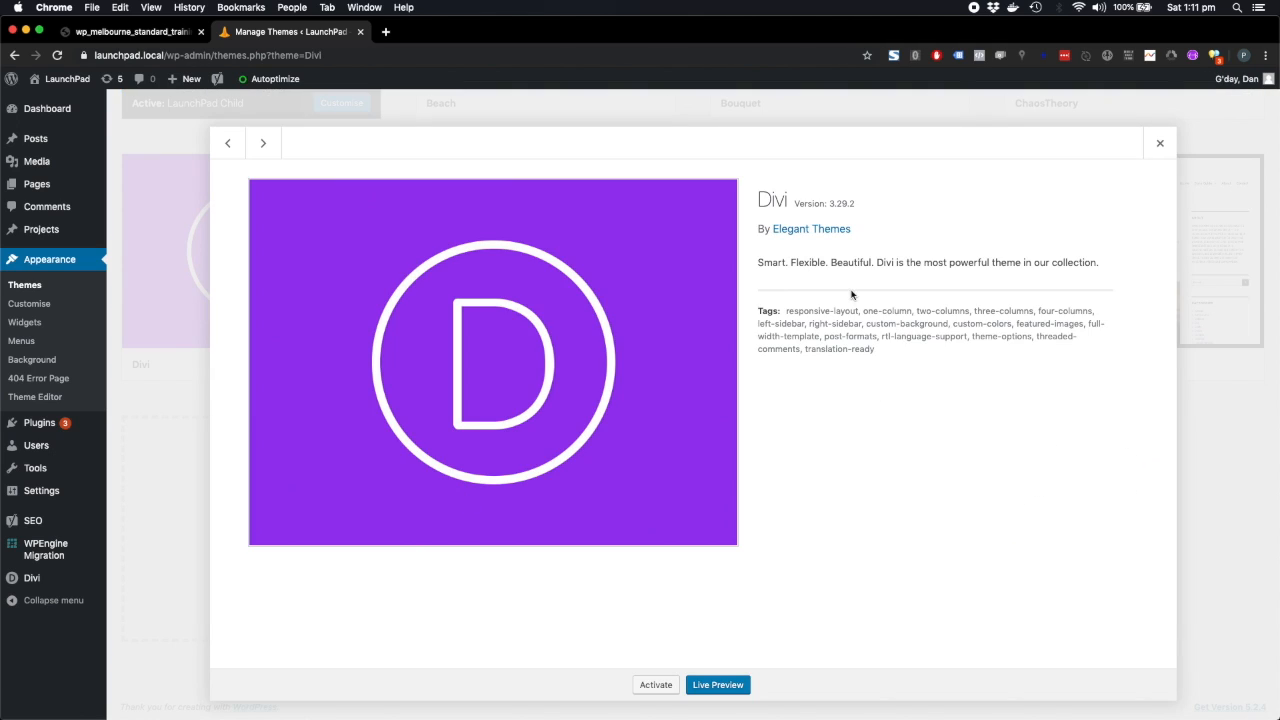
mouse_move(798, 218)
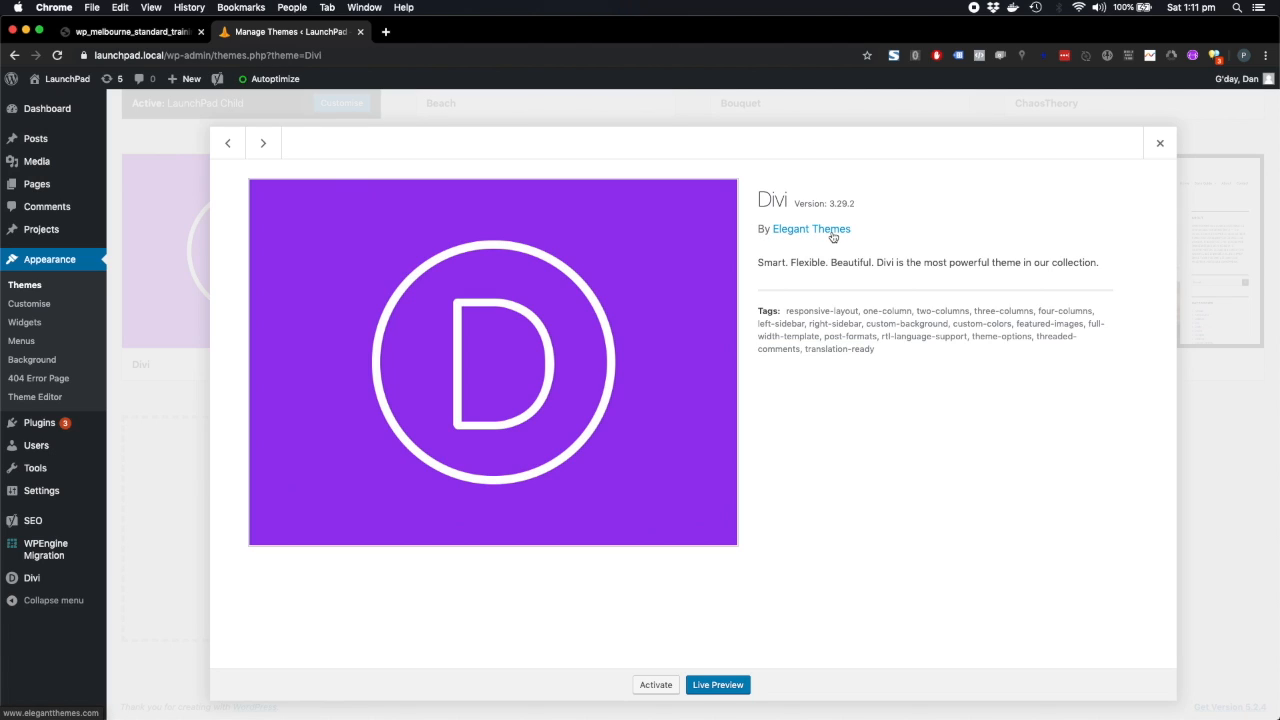
click(811, 229)
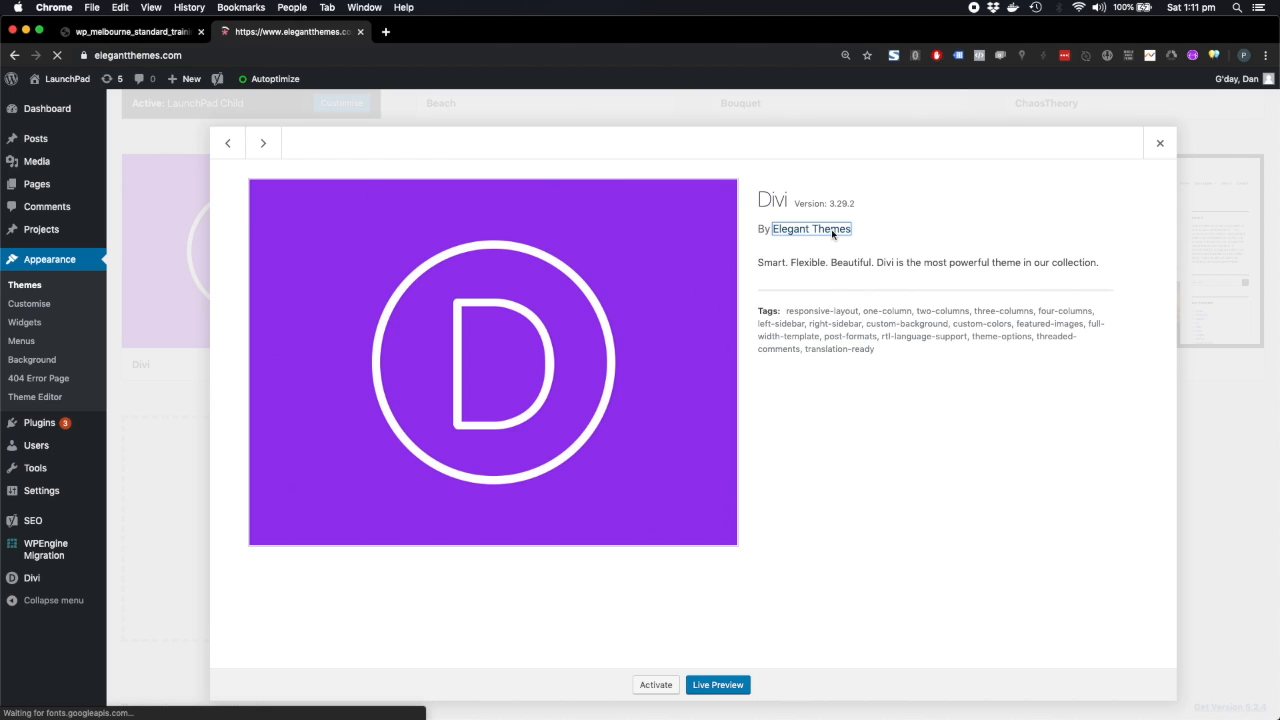
Scroll the Elegant Themes homepage and choose Documentation from the DIVI header menu
click(811, 228)
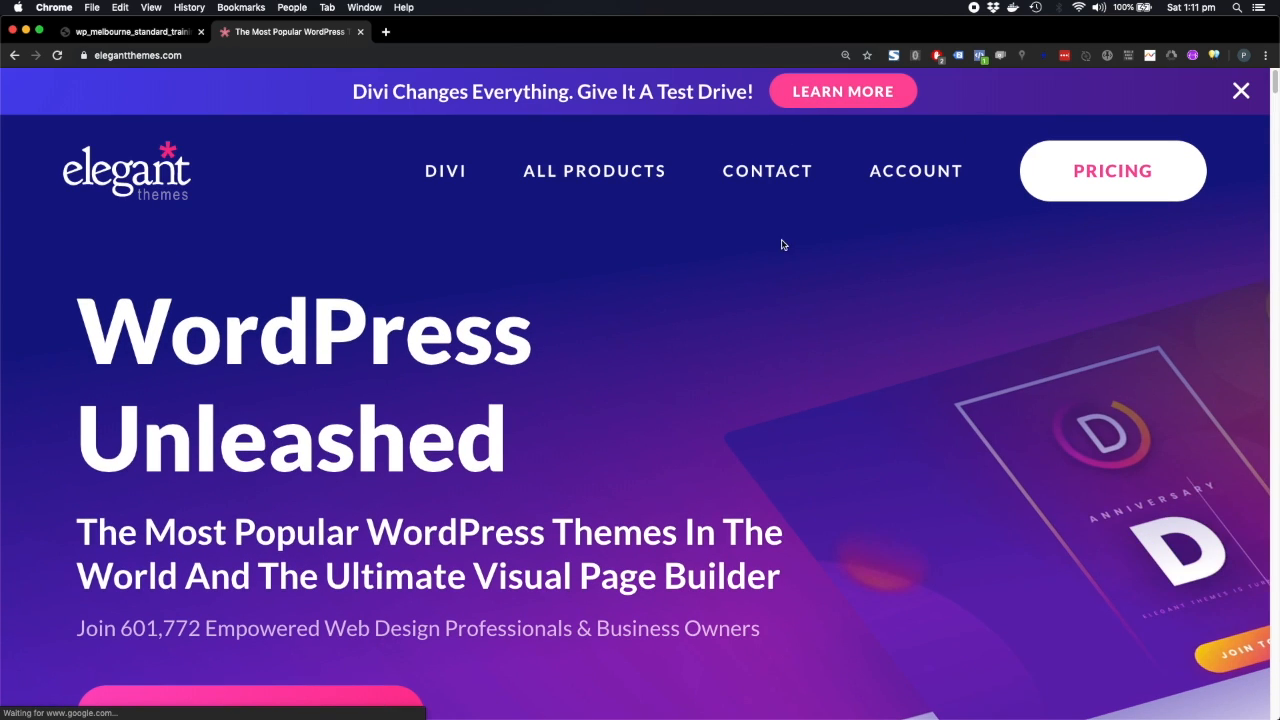
click(916, 170)
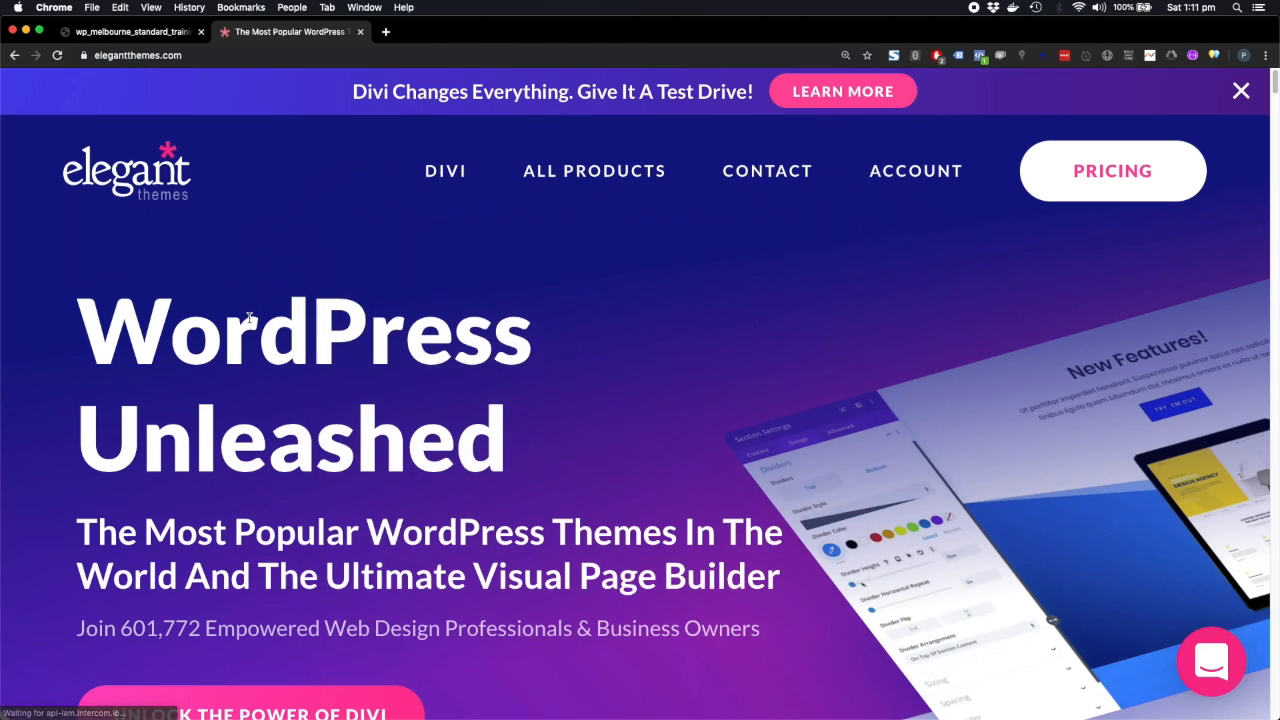
scroll(down, 3)
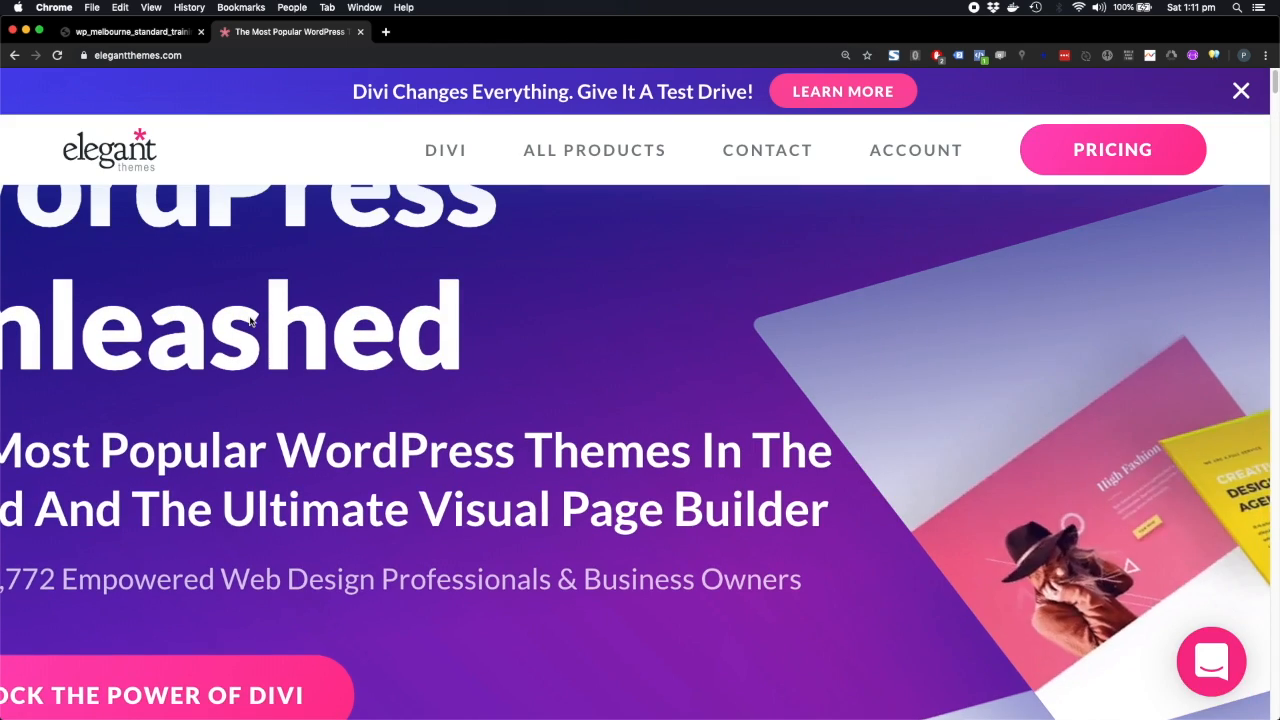
click(445, 150)
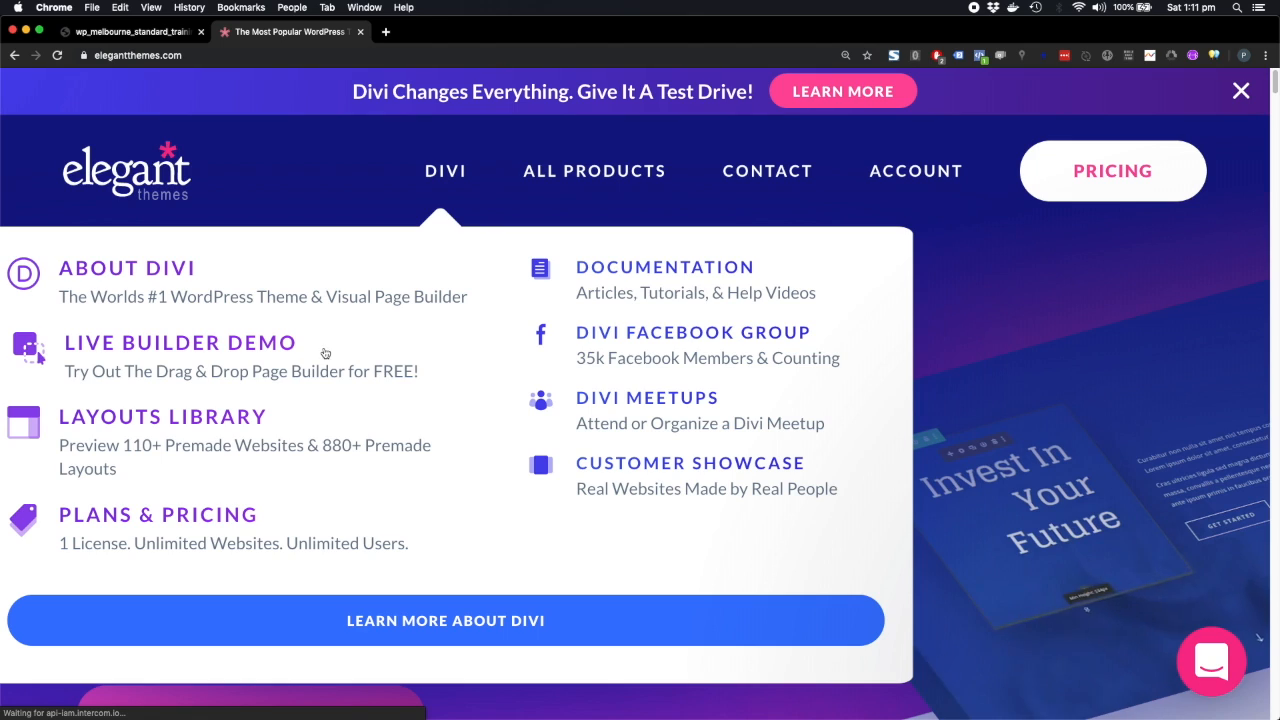
click(1212, 662)
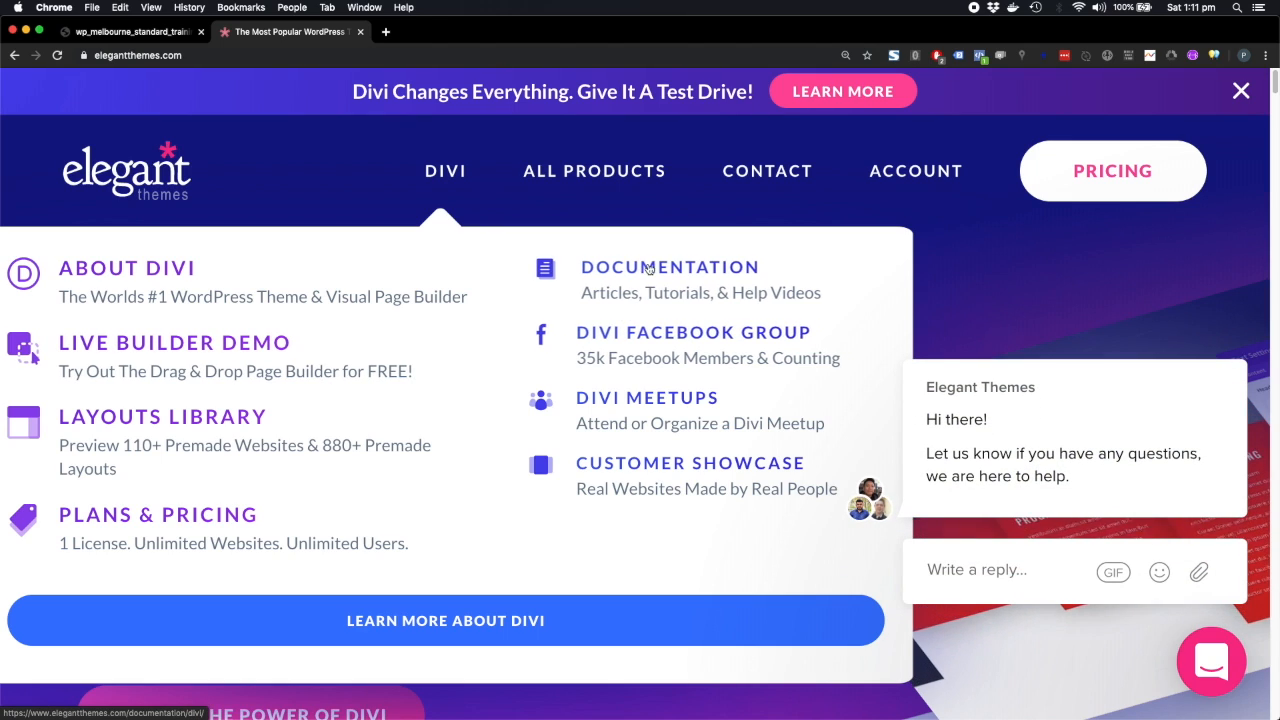
click(669, 267)
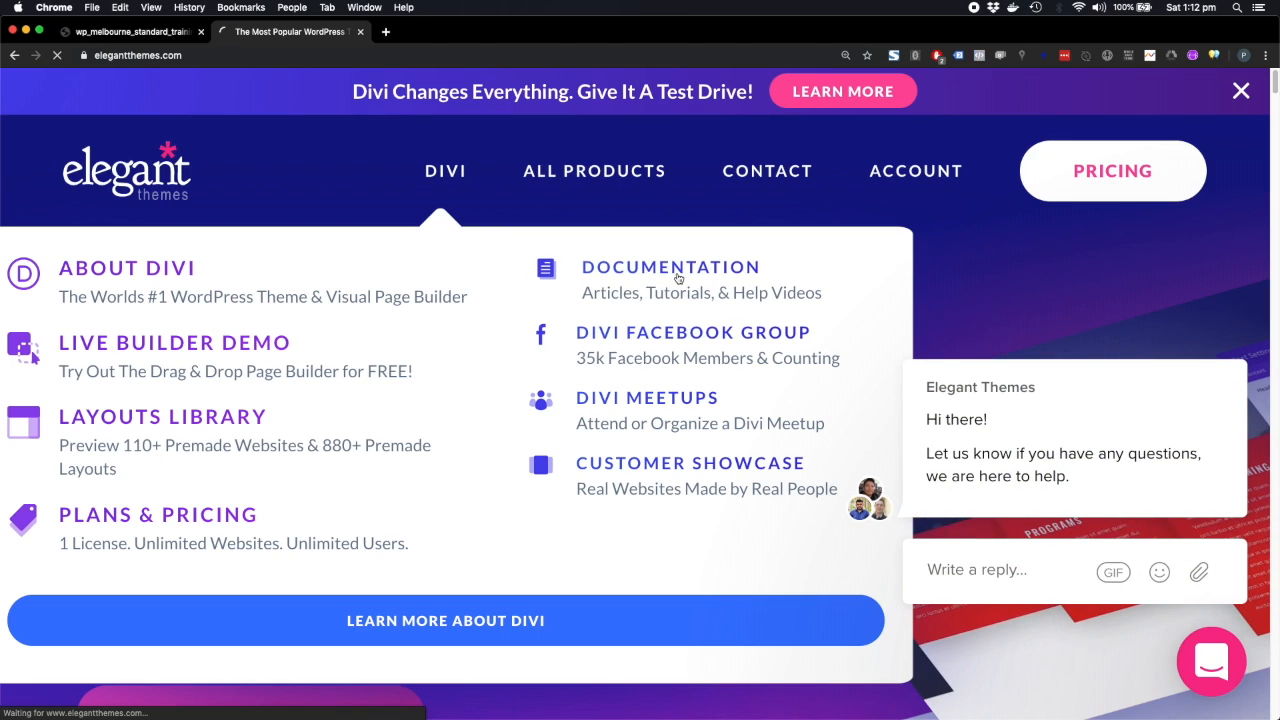
Scroll the Divi Theme Documentation page down to the Tutorial Collection cards
click(670, 267)
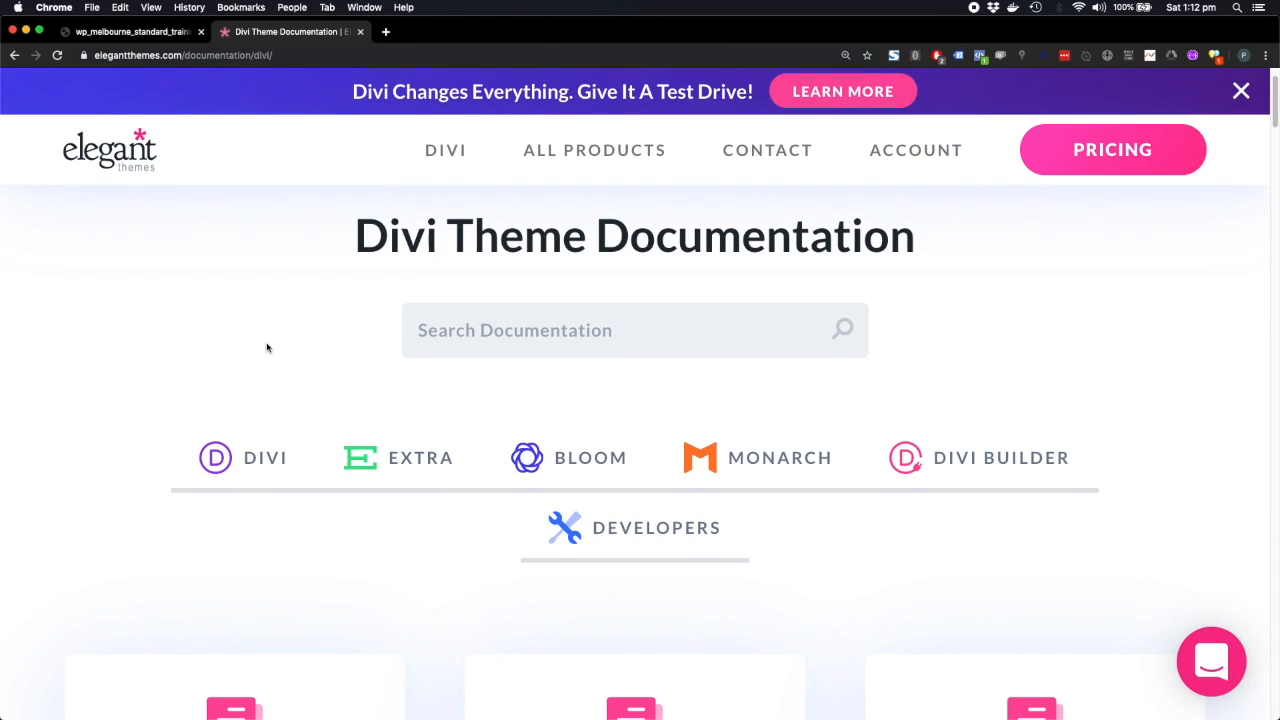
scroll(down, 3)
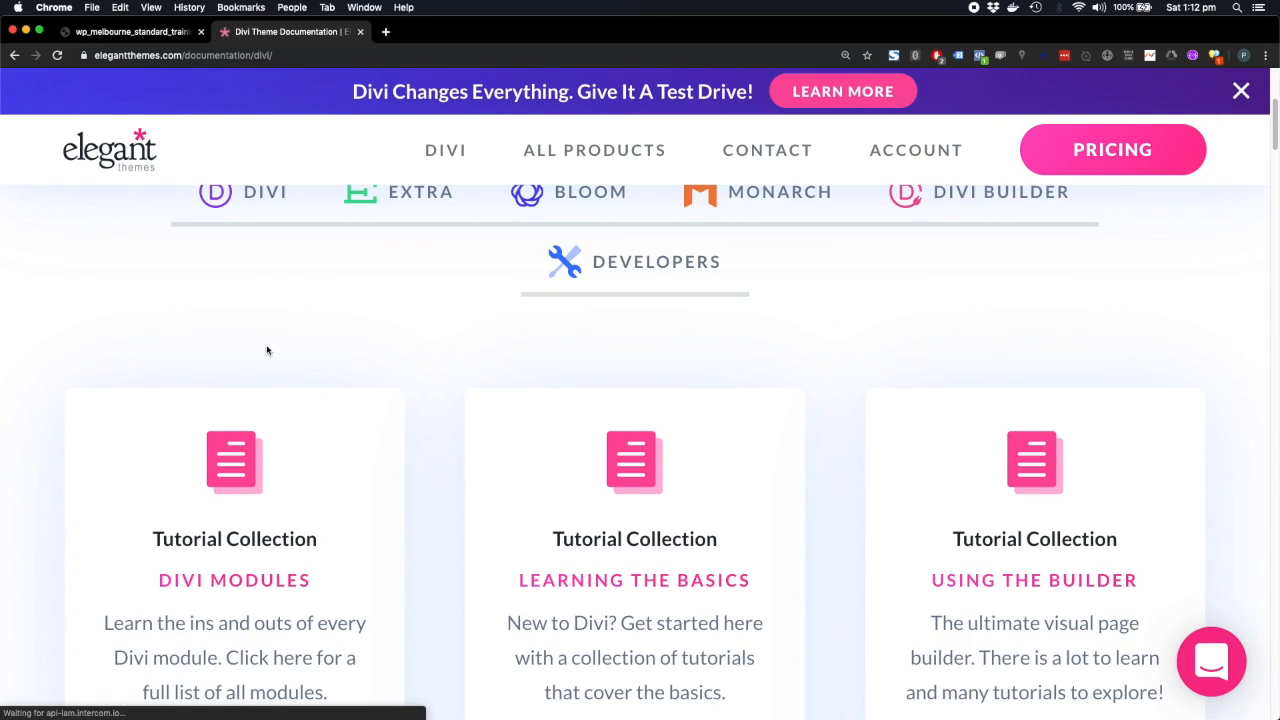
scroll(down, 3)
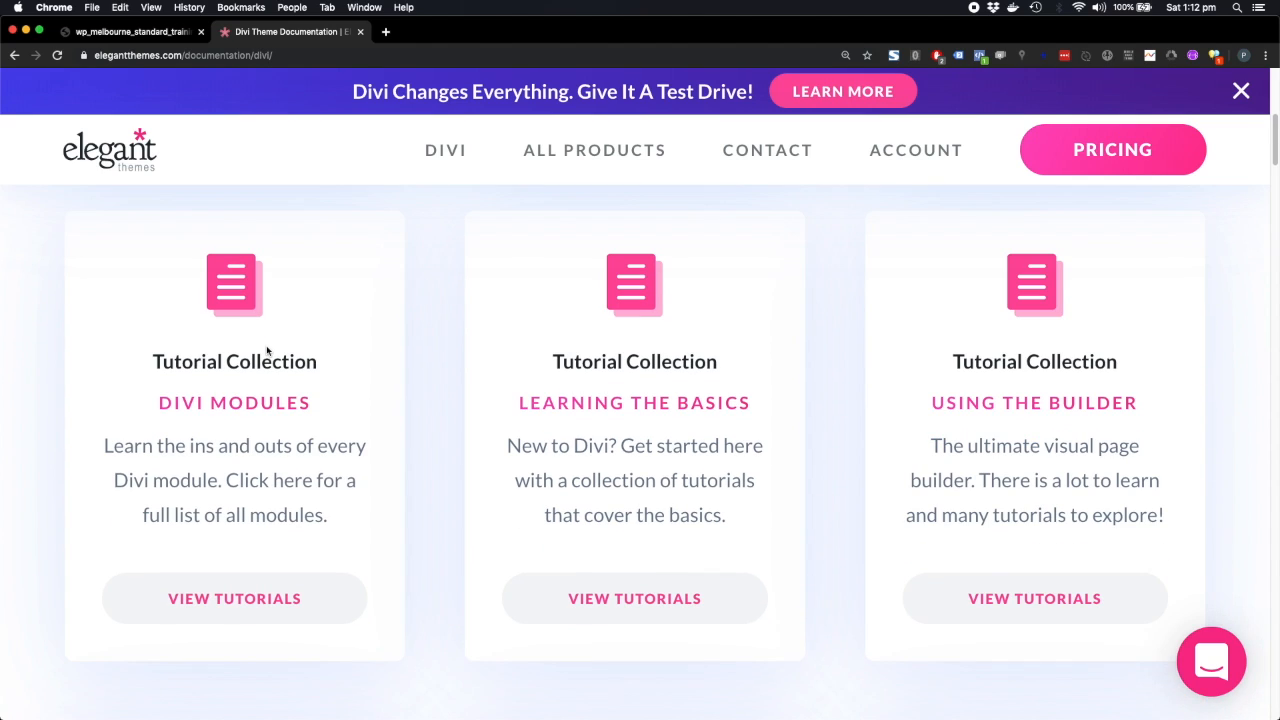
mouse_move(360, 418)
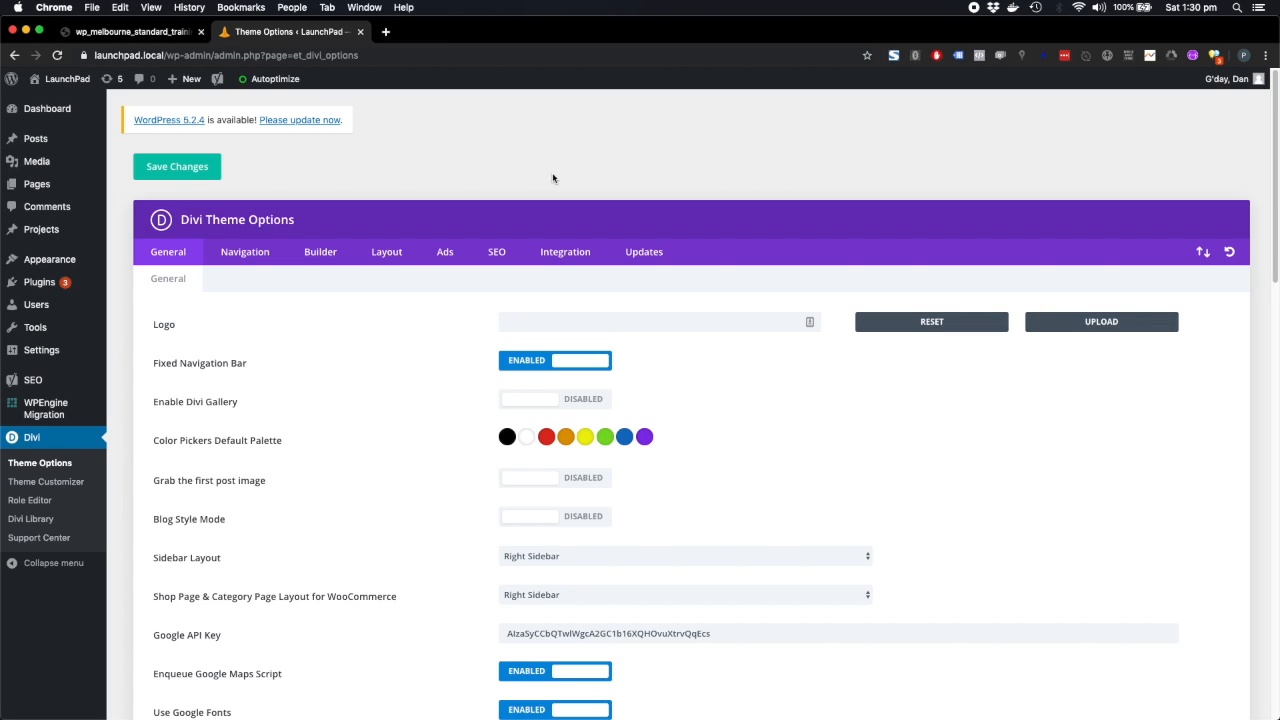
mouse_move(392, 209)
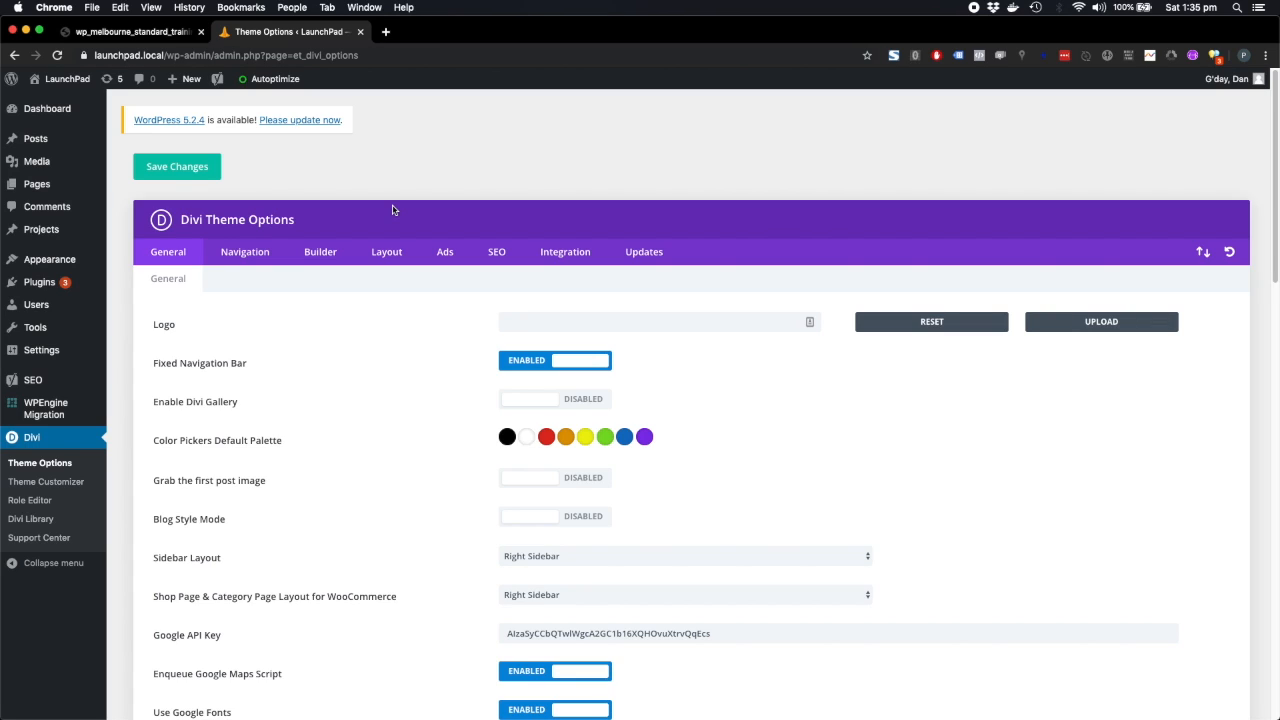
mouse_move(384, 210)
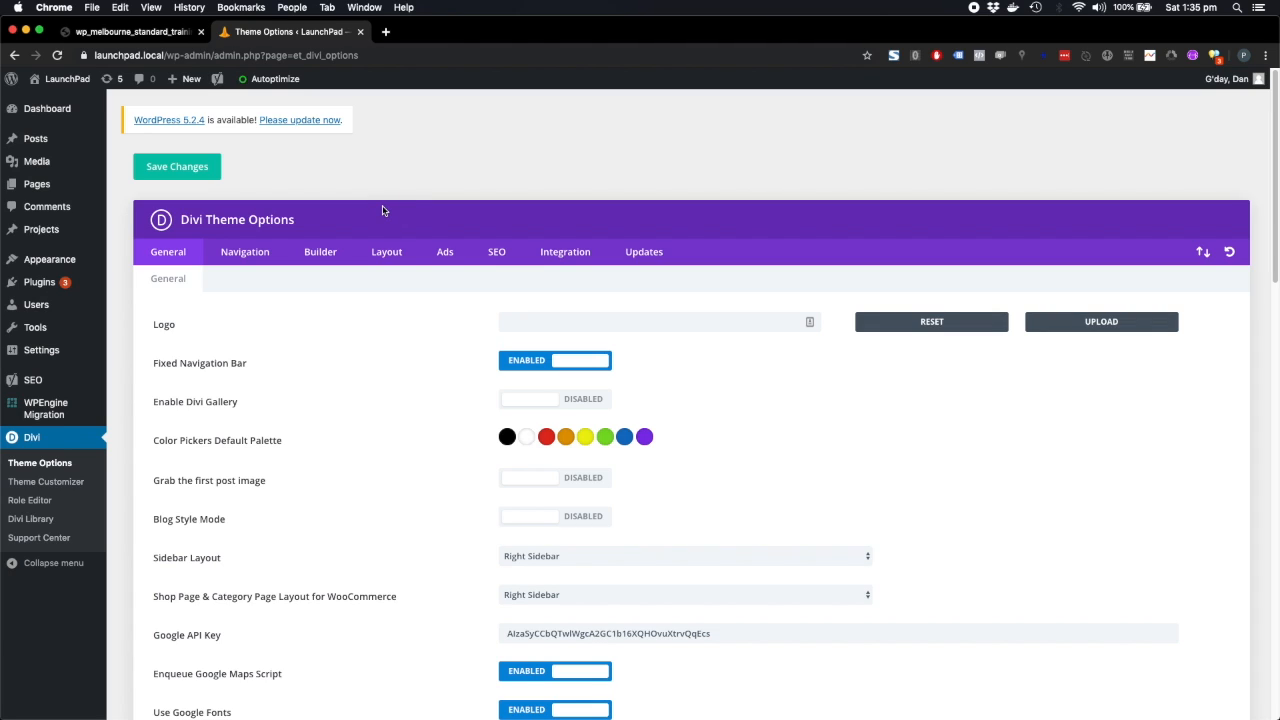
Scroll through Divi Theme Options General settings, then launch the Theme Customizer
scroll(down, 3)
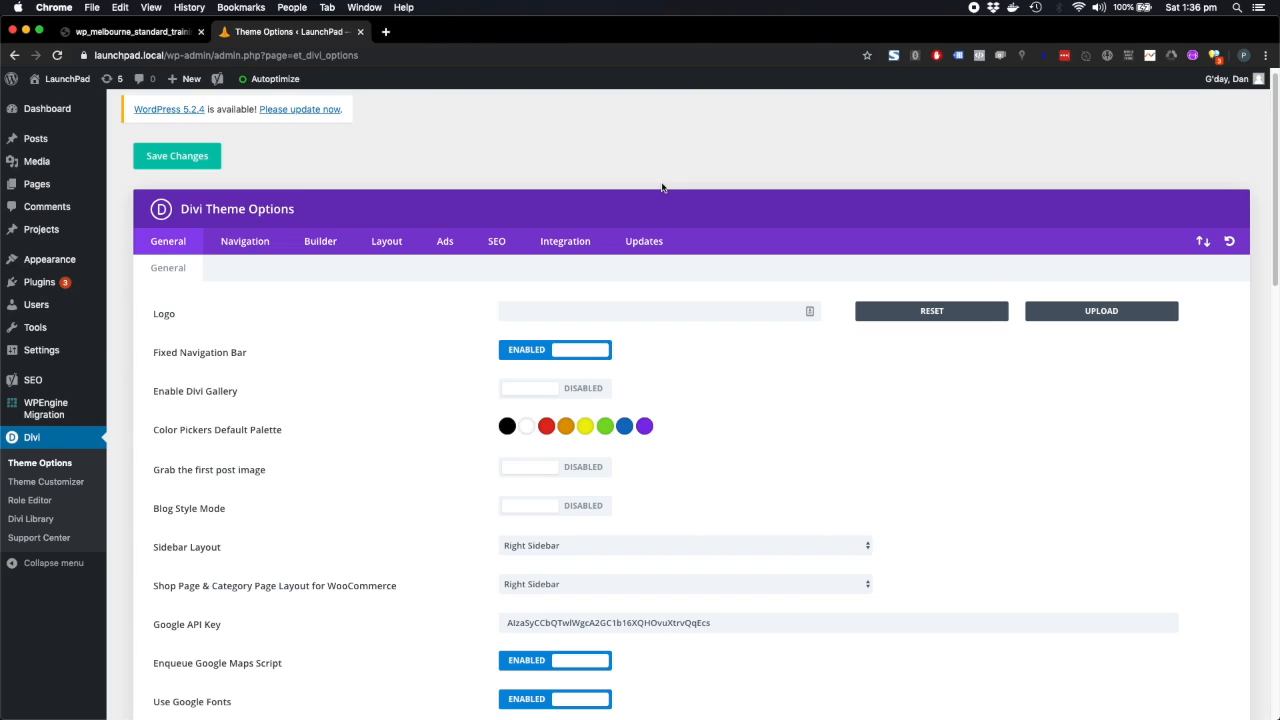
mouse_move(381, 331)
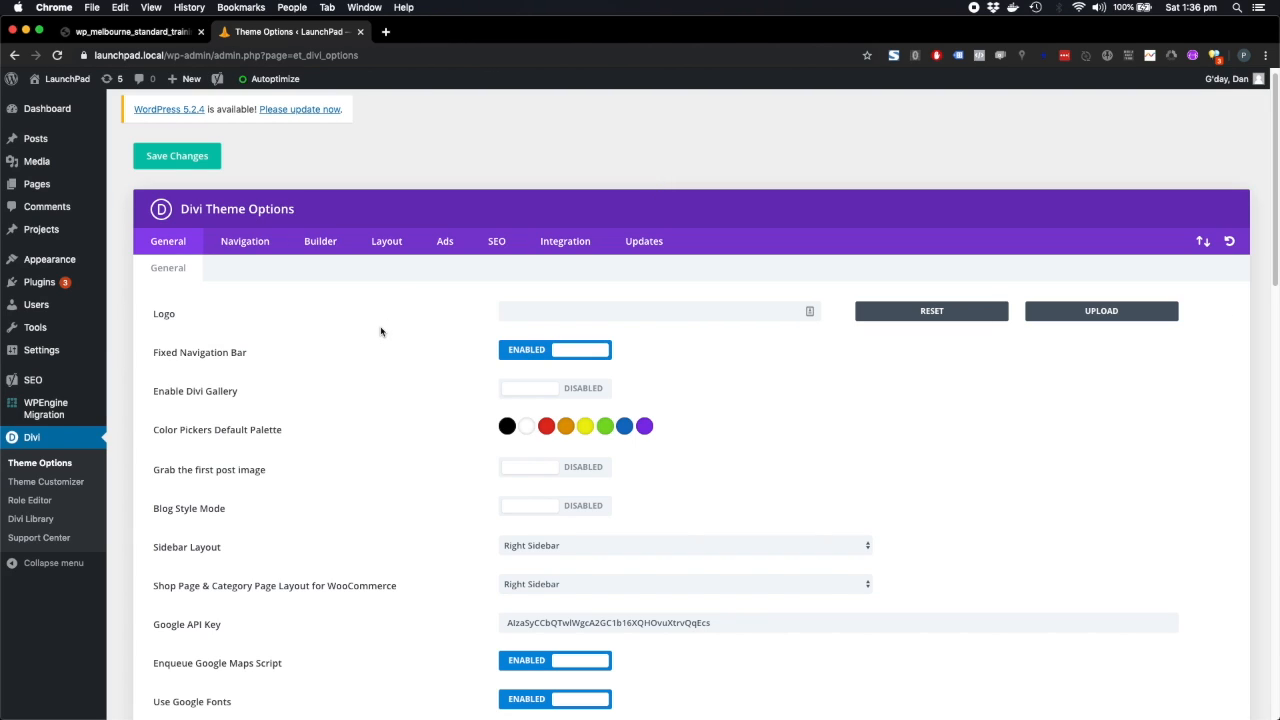
mouse_move(65, 491)
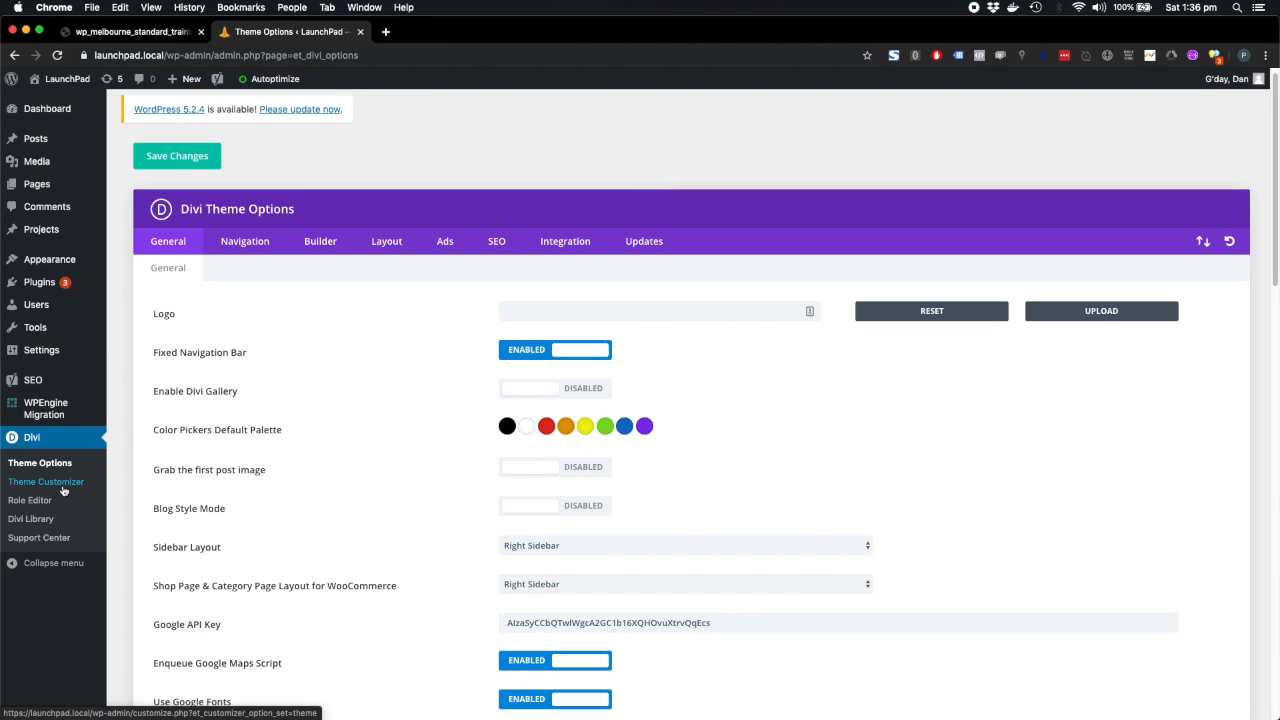
click(46, 481)
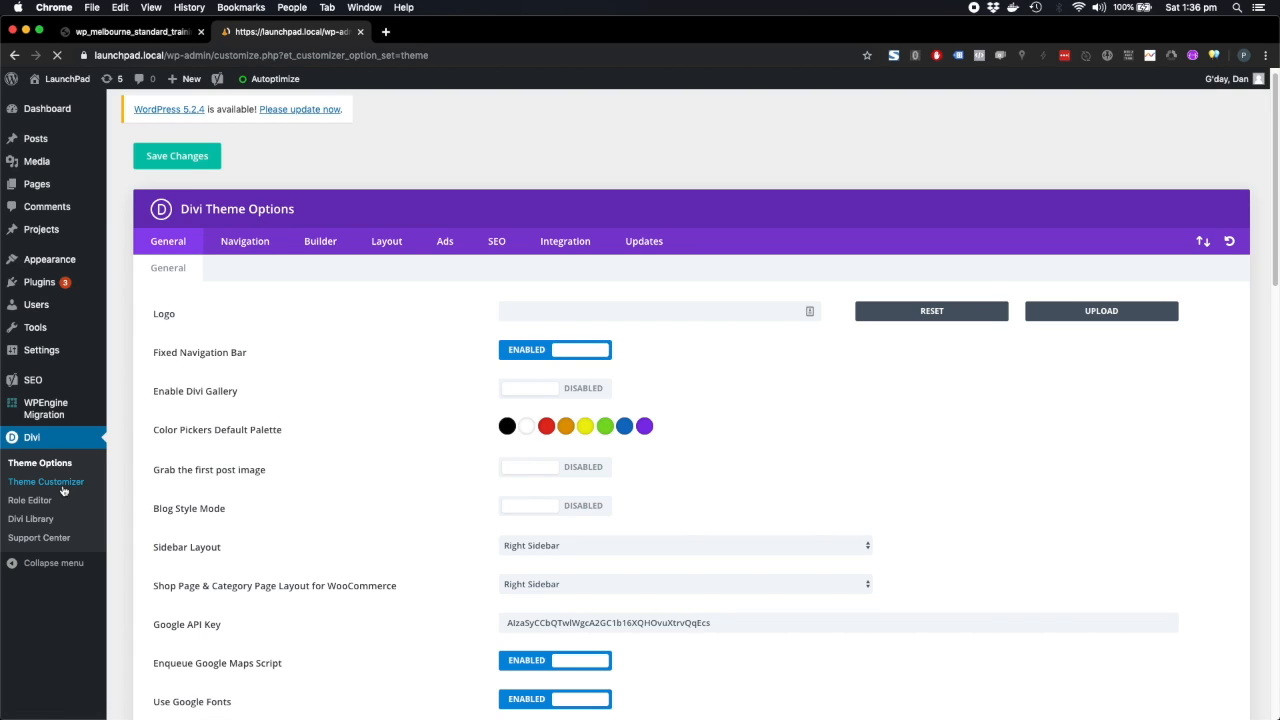
Load the Divi Theme Customizer and view its General Settings and typography sections
click(46, 481)
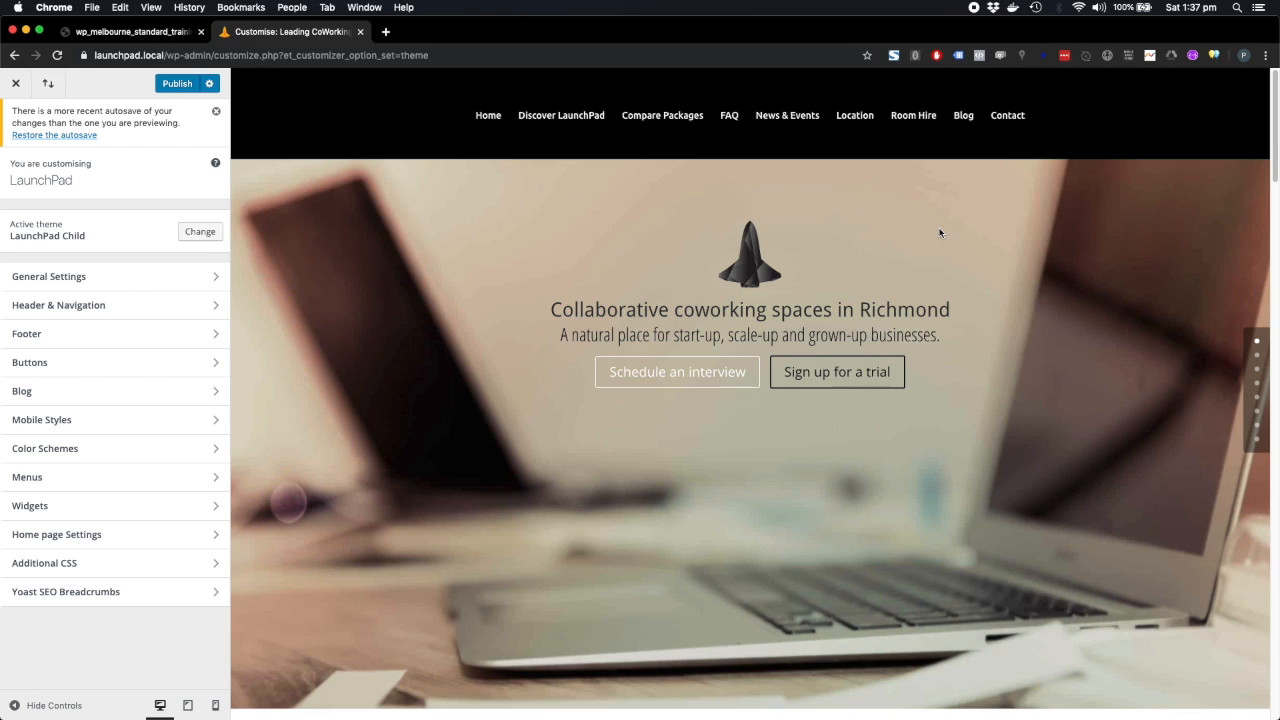
mouse_move(108, 316)
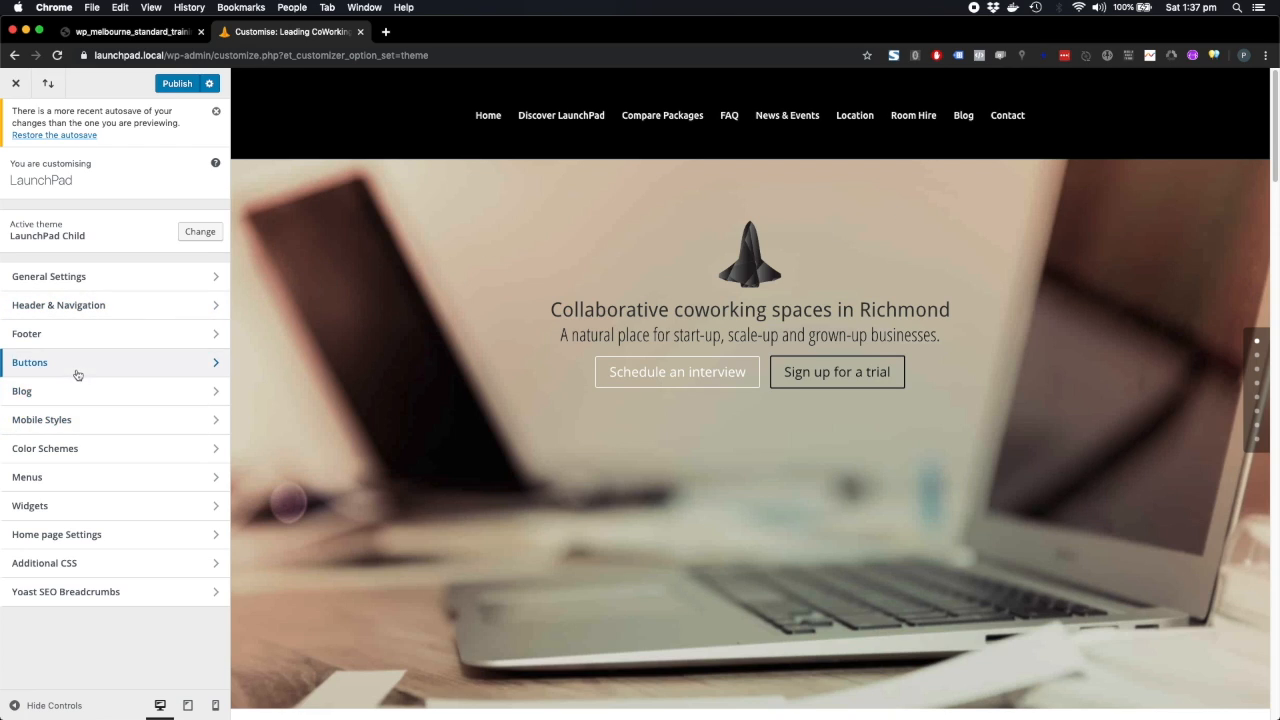
click(60, 362)
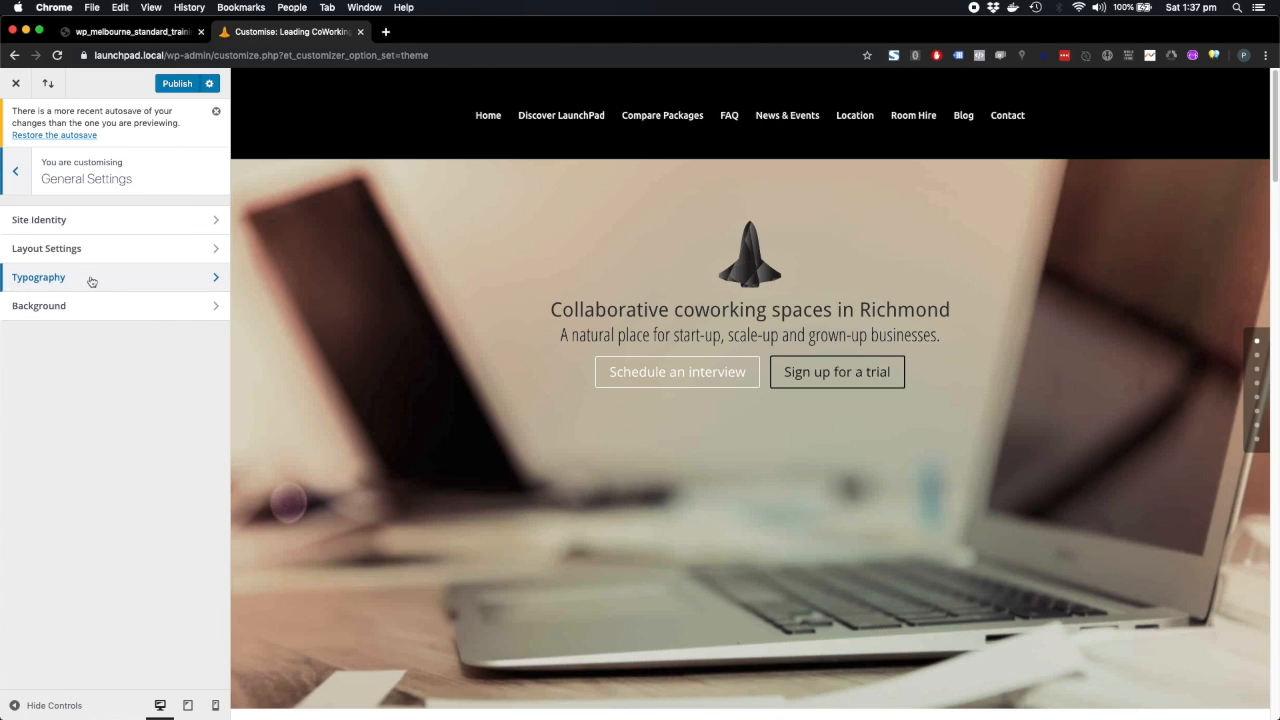
click(15, 166)
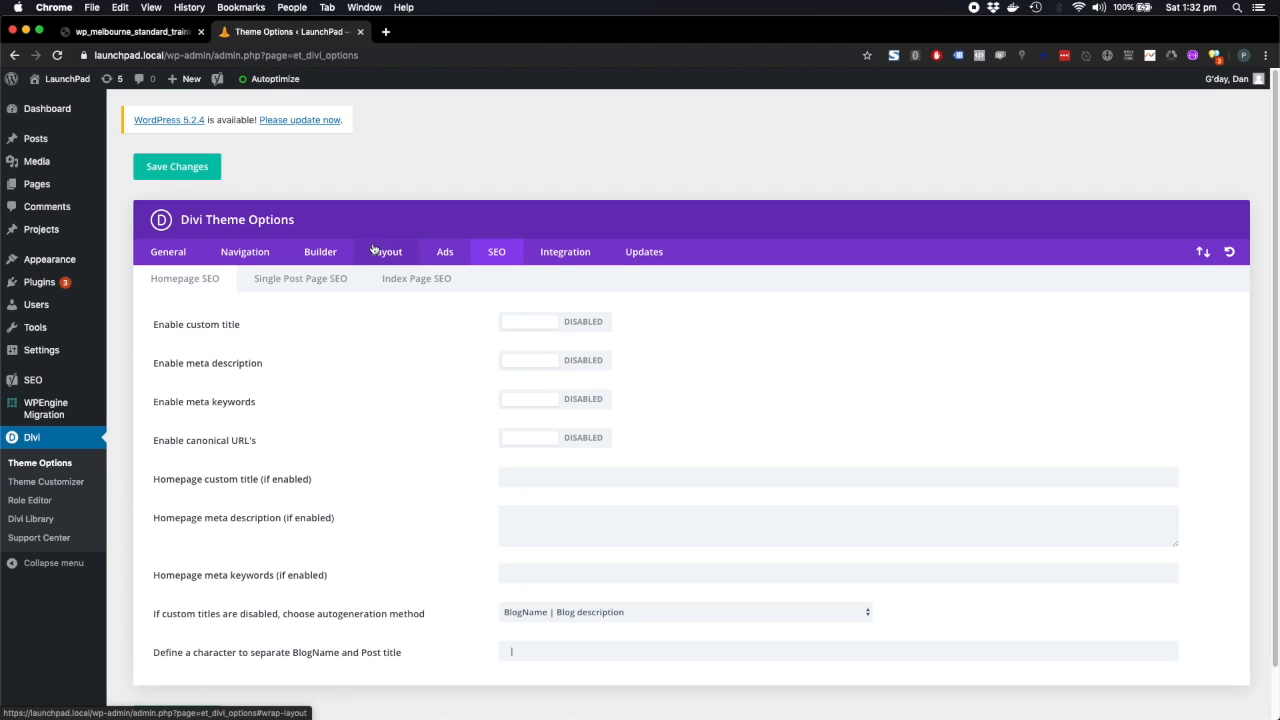
Browse the Layout, Builder and Navigation option tabs, then scroll General to Custom CSS
click(320, 251)
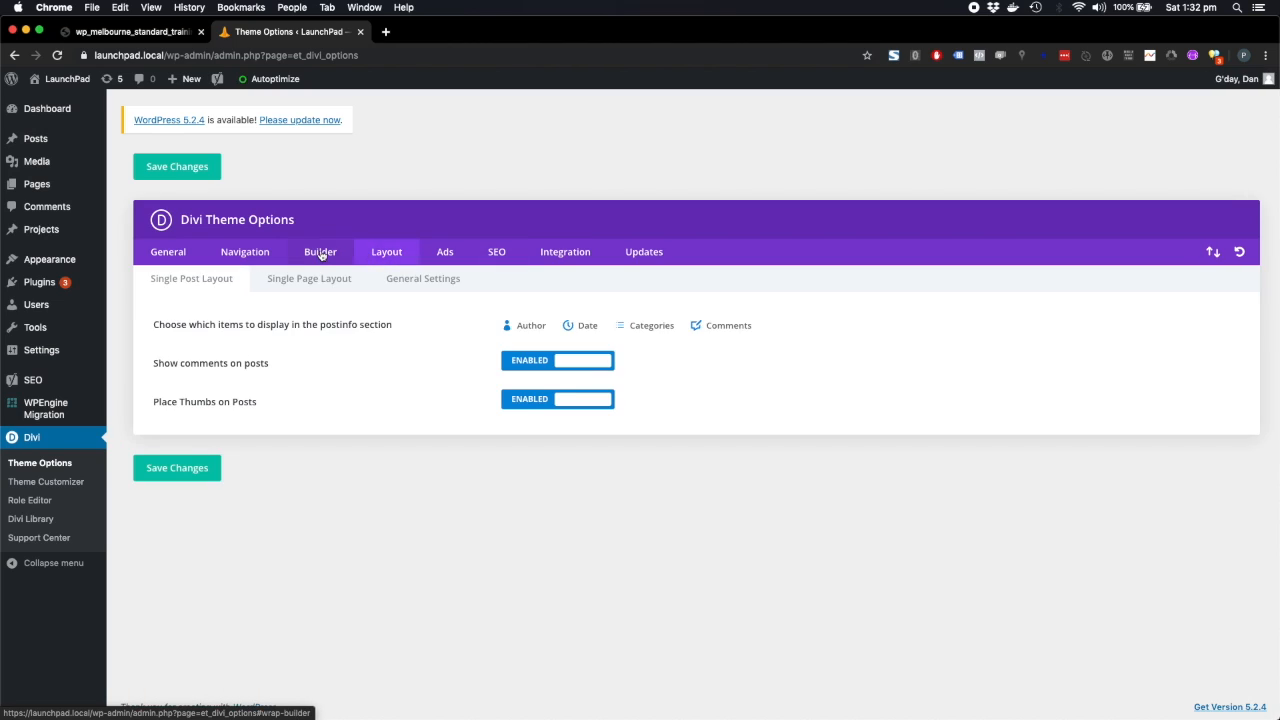
click(244, 251)
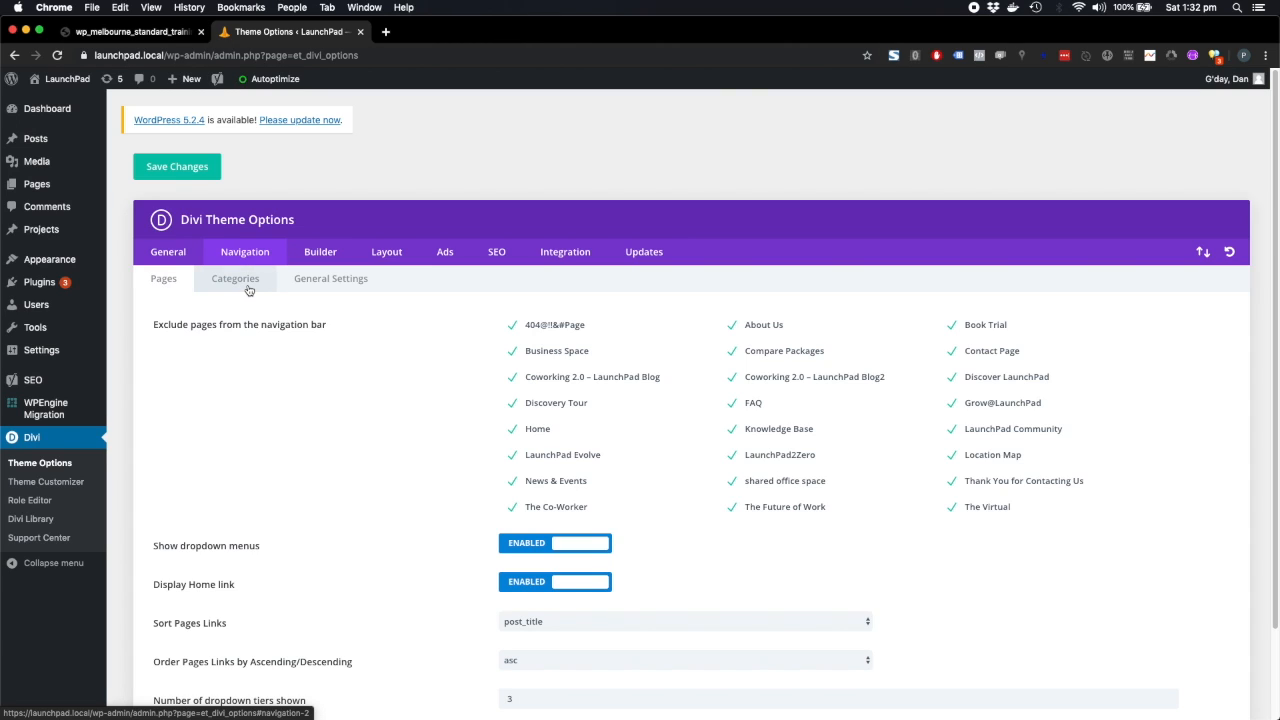
click(235, 279)
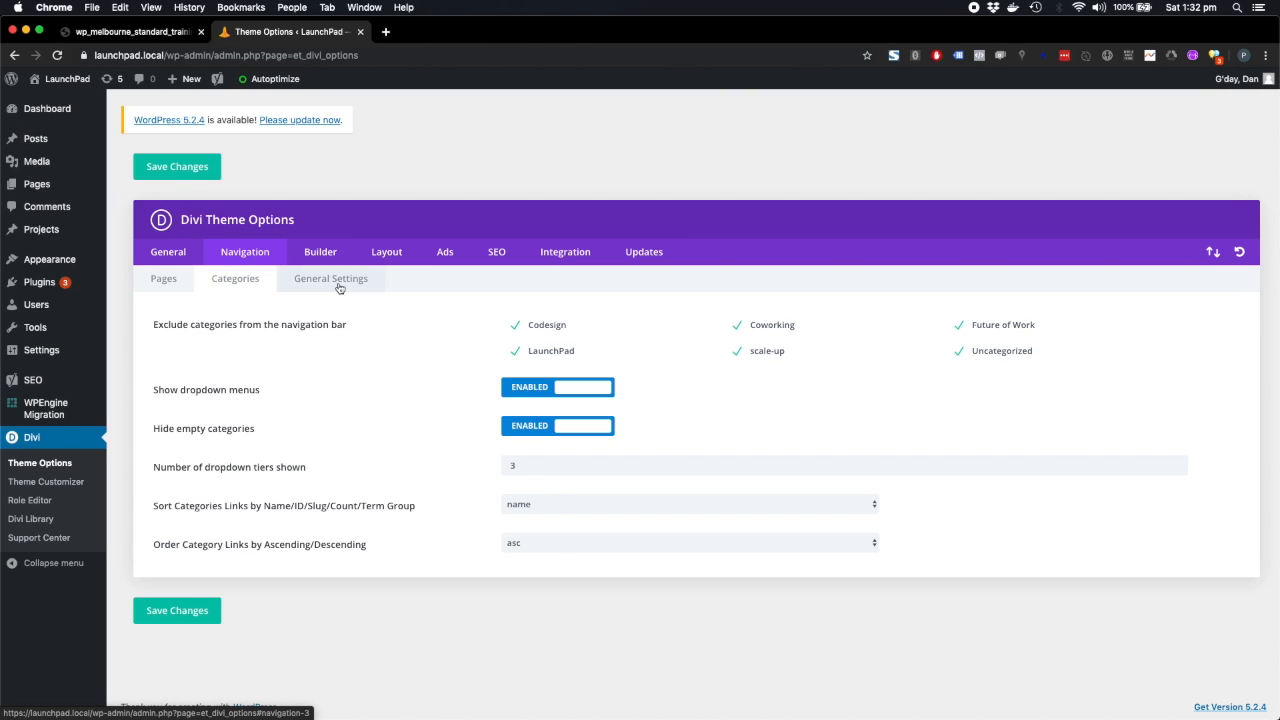
click(386, 251)
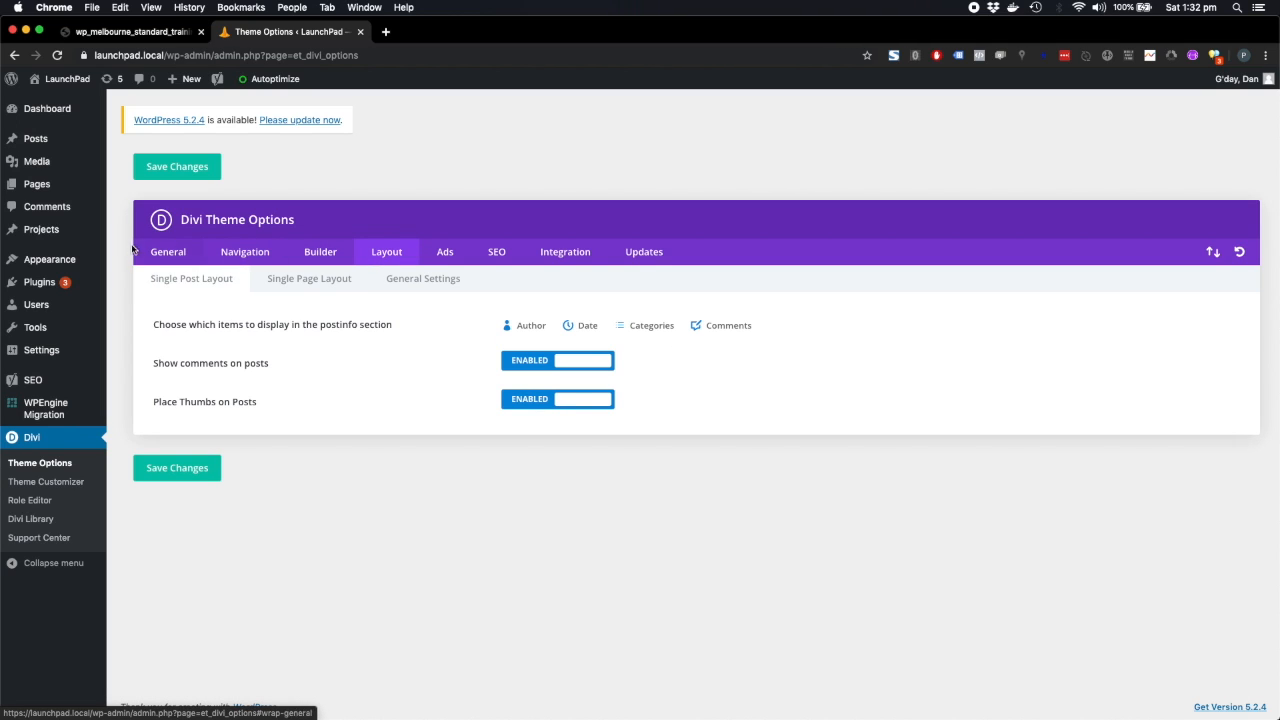
scroll(down, 3)
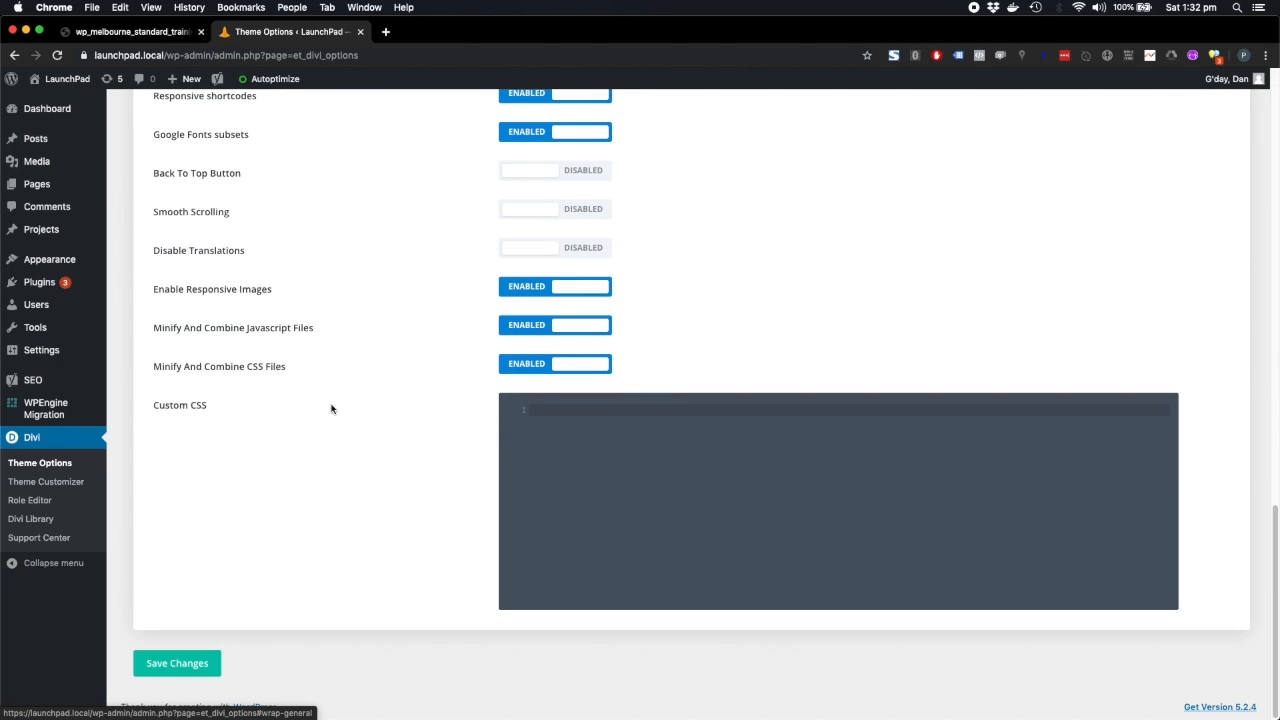